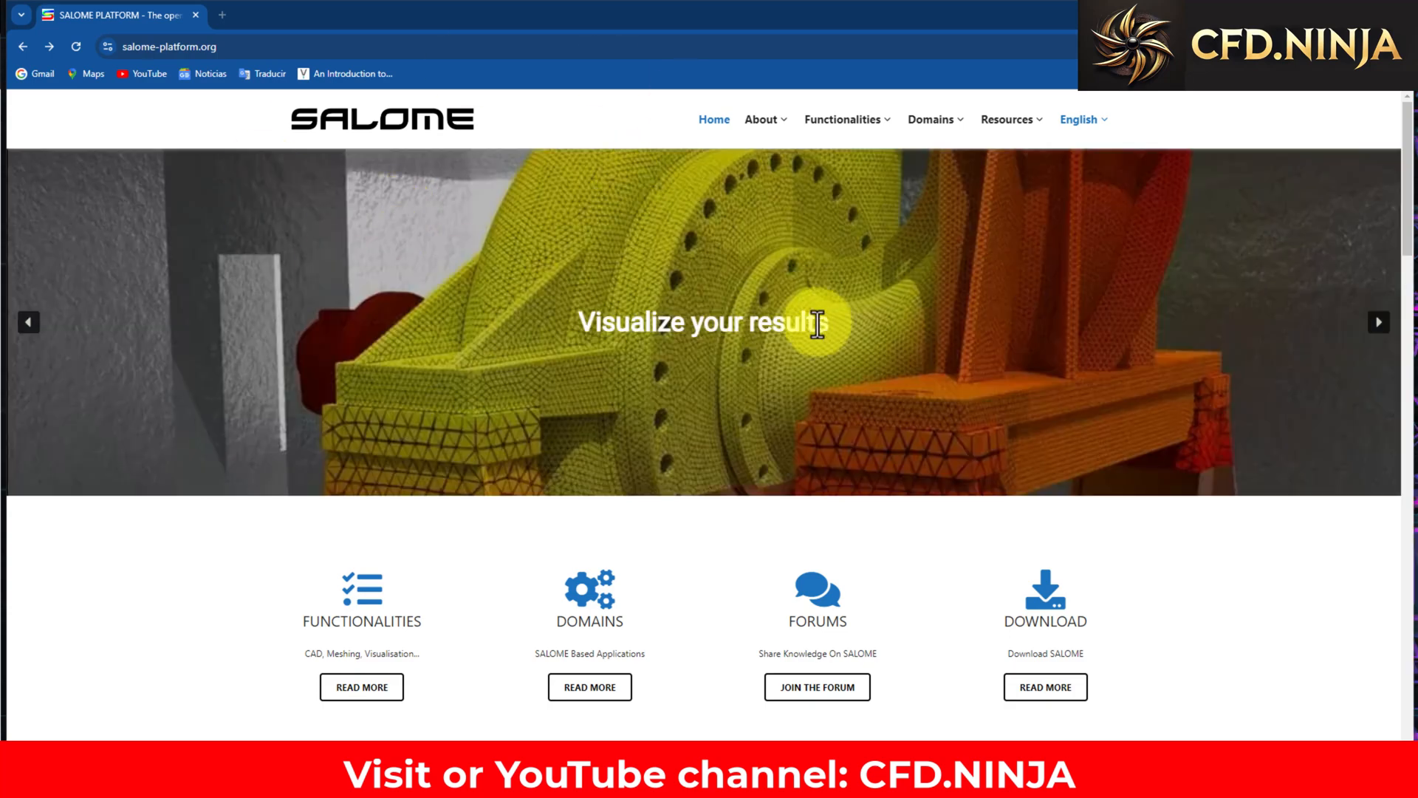
Open the SALOME download form from the Resources menu, defaulting to 9.13.0 for Windows 10.
{"action": "left_click", "coordinate": [1008, 119]}
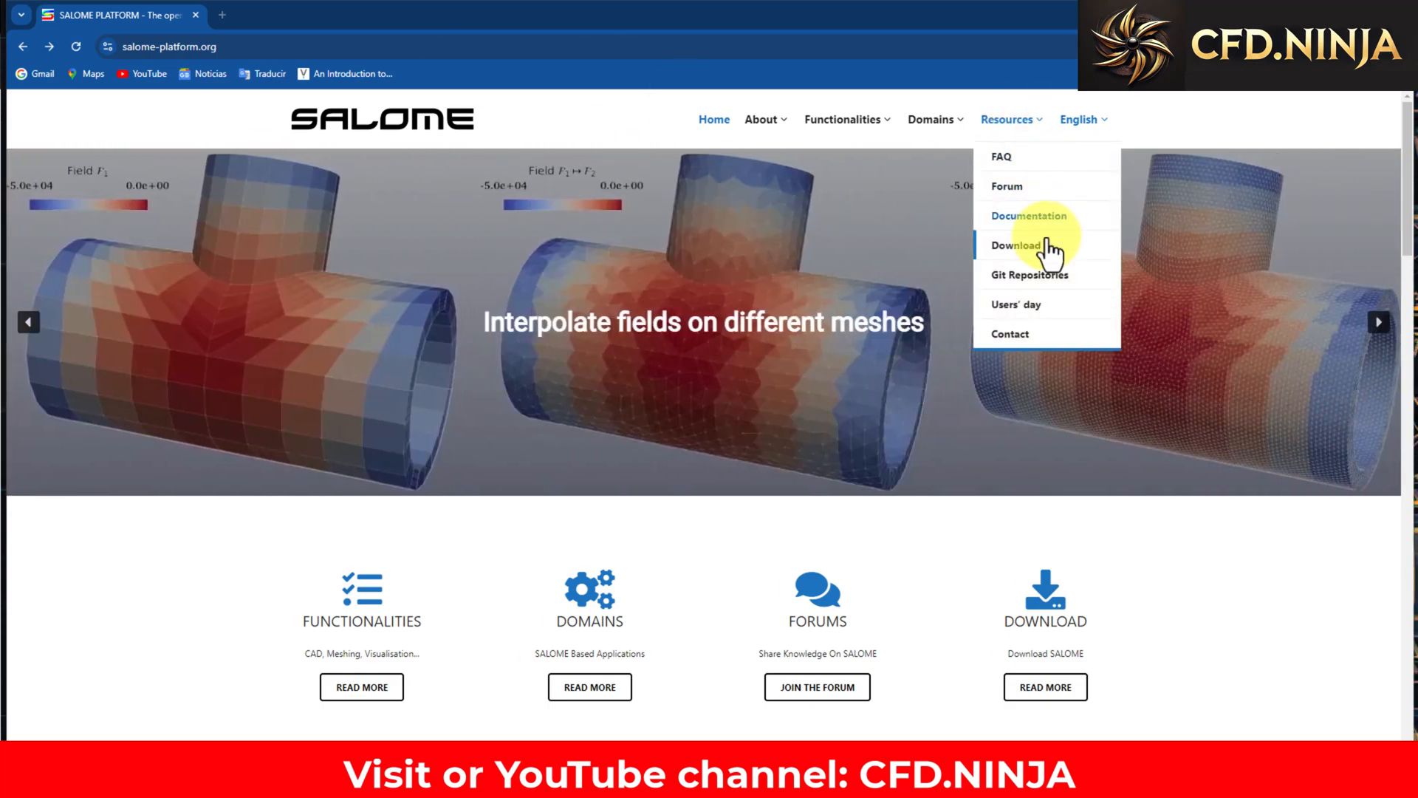
{"action": "left_click", "coordinate": [1014, 245]}
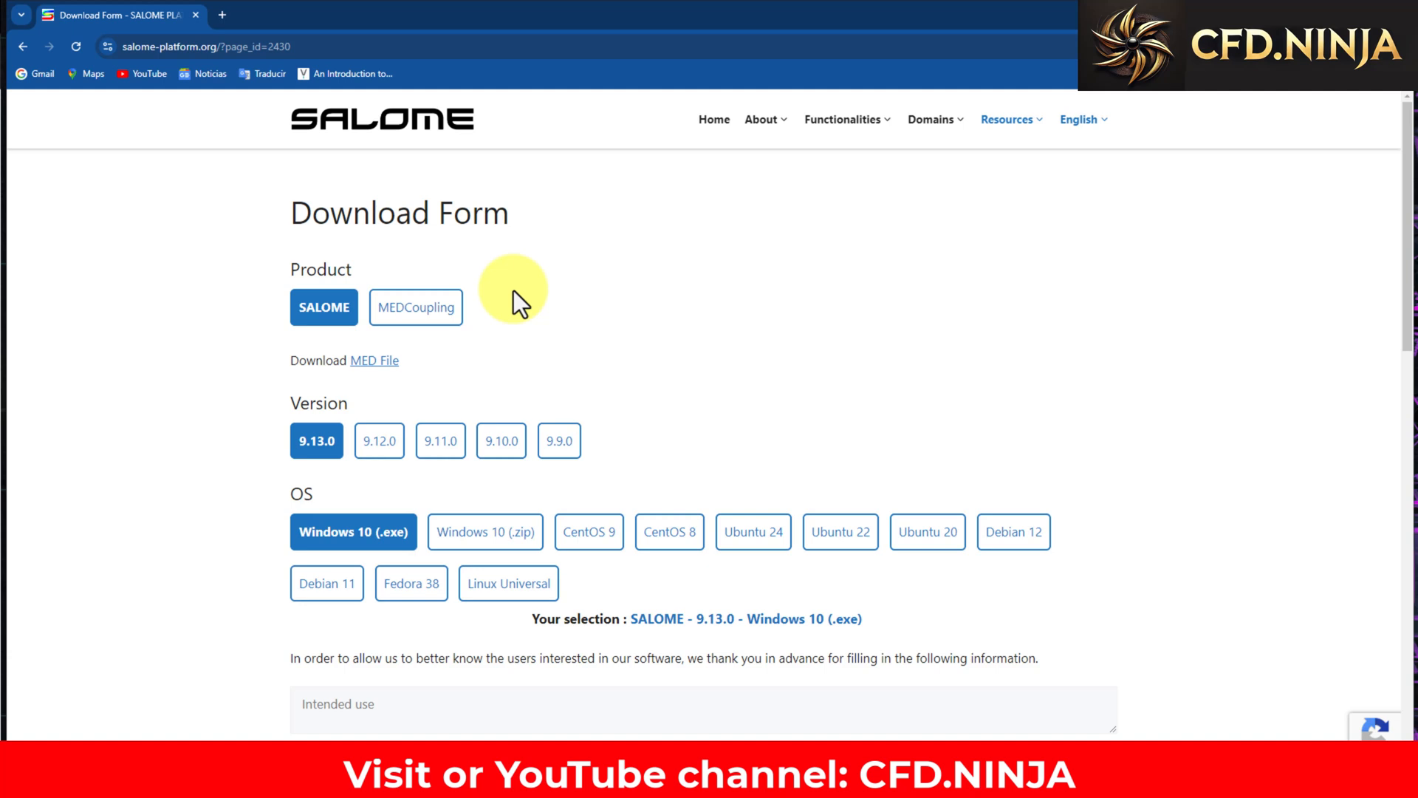
{"action": "mouse_move", "coordinate": [713, 460]}
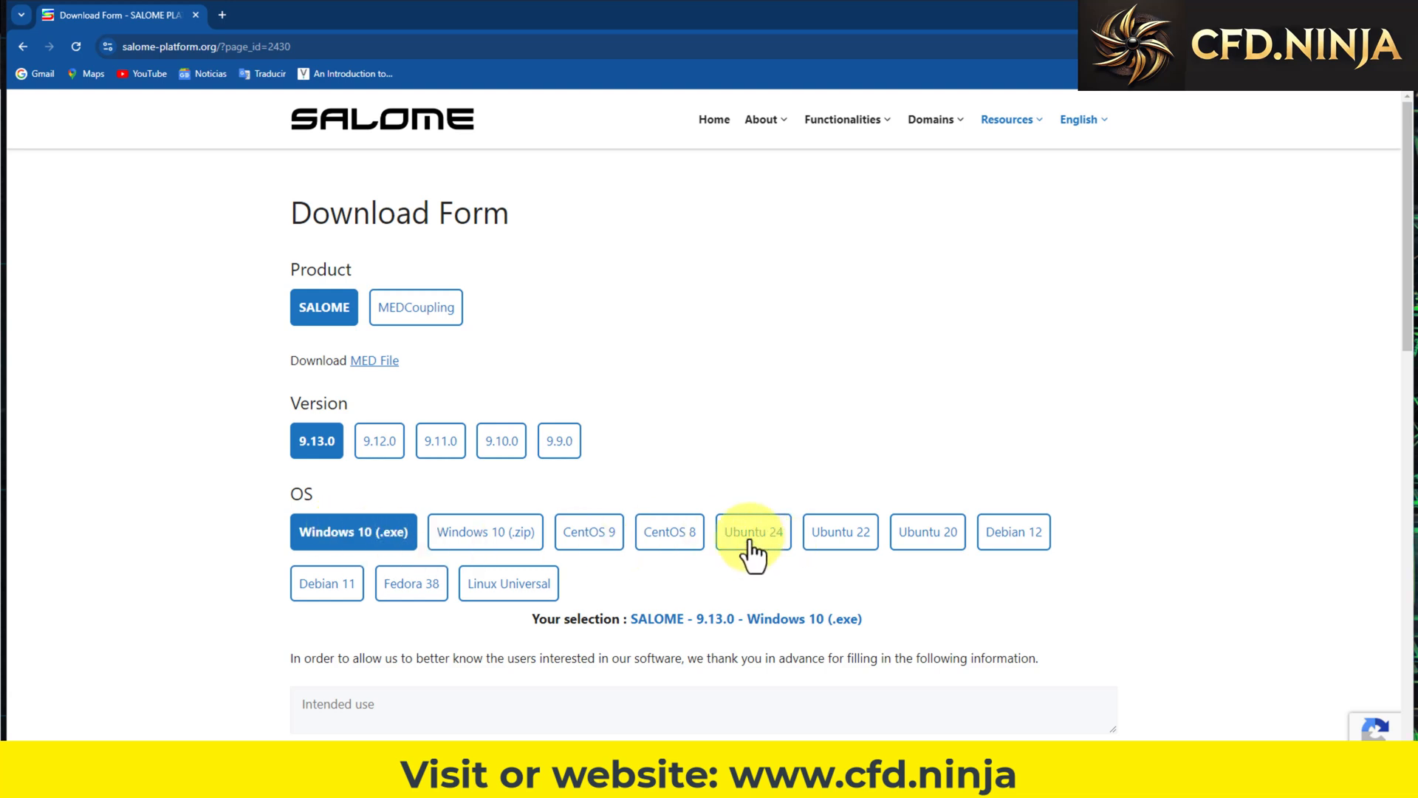
{"action": "mouse_move", "coordinate": [326, 603]}
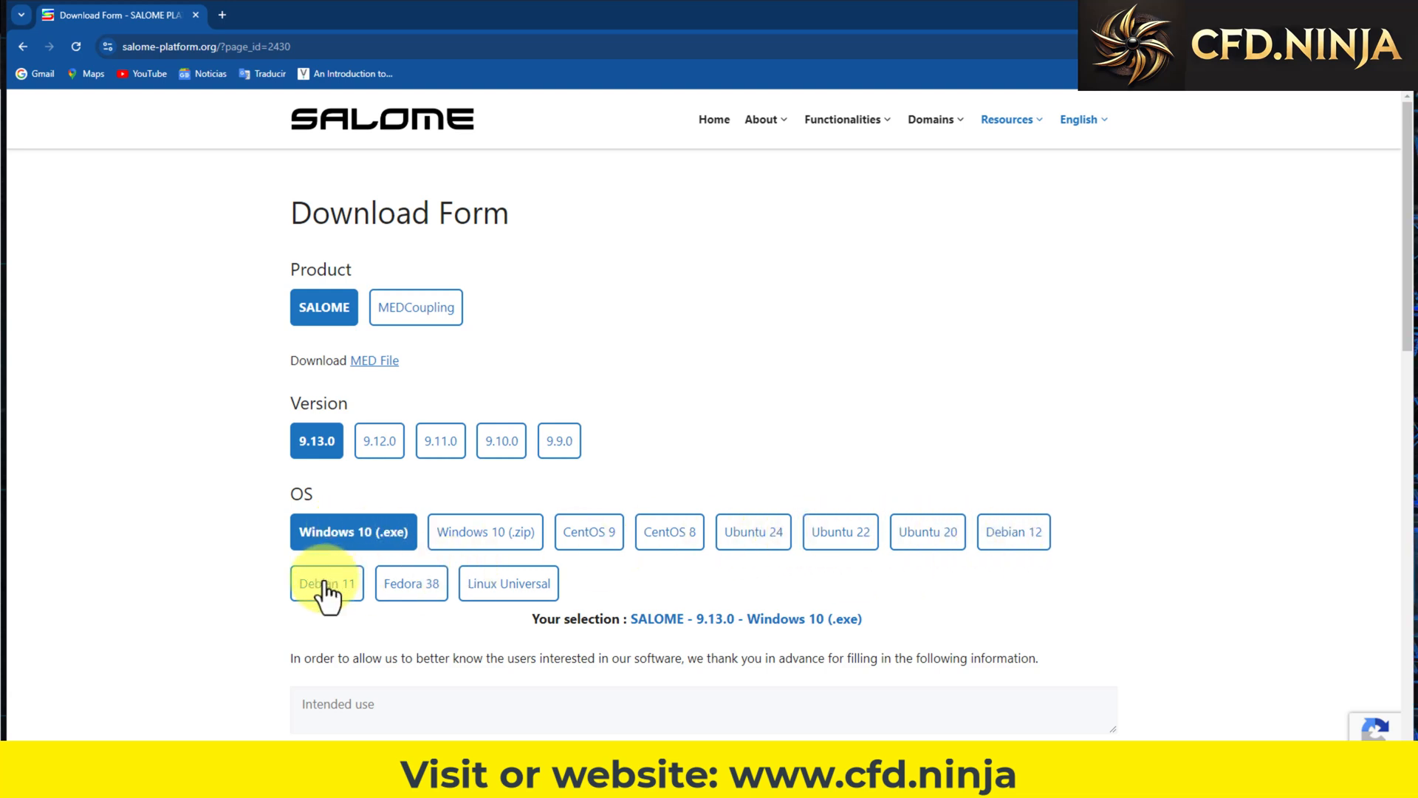
Submit the SALOME 9.13.0 Windows download form anonymously with terms of use accepted.
{"action": "scroll", "scroll_direction": "down", "scroll_amount": 3}
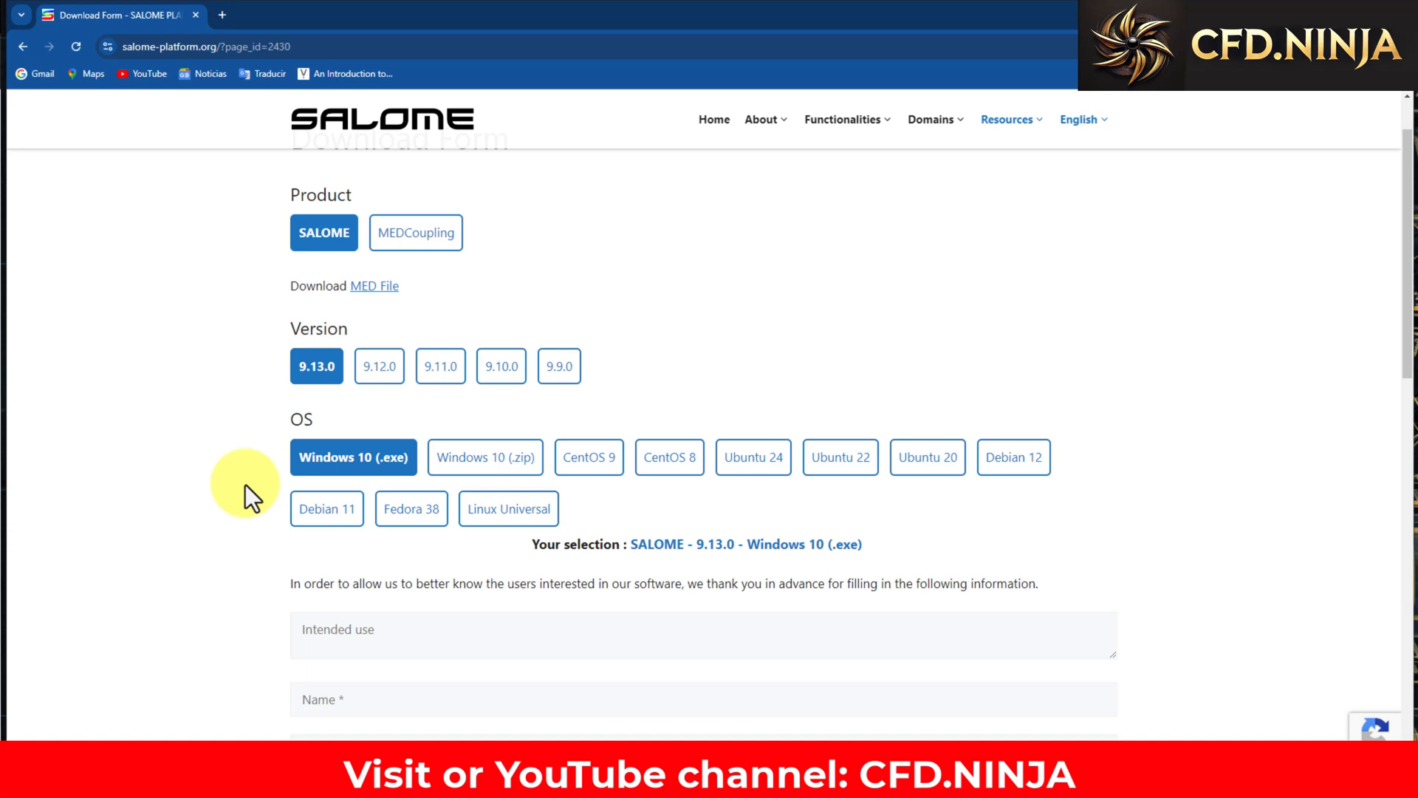
{"action": "scroll", "scroll_direction": "down", "scroll_amount": 3}
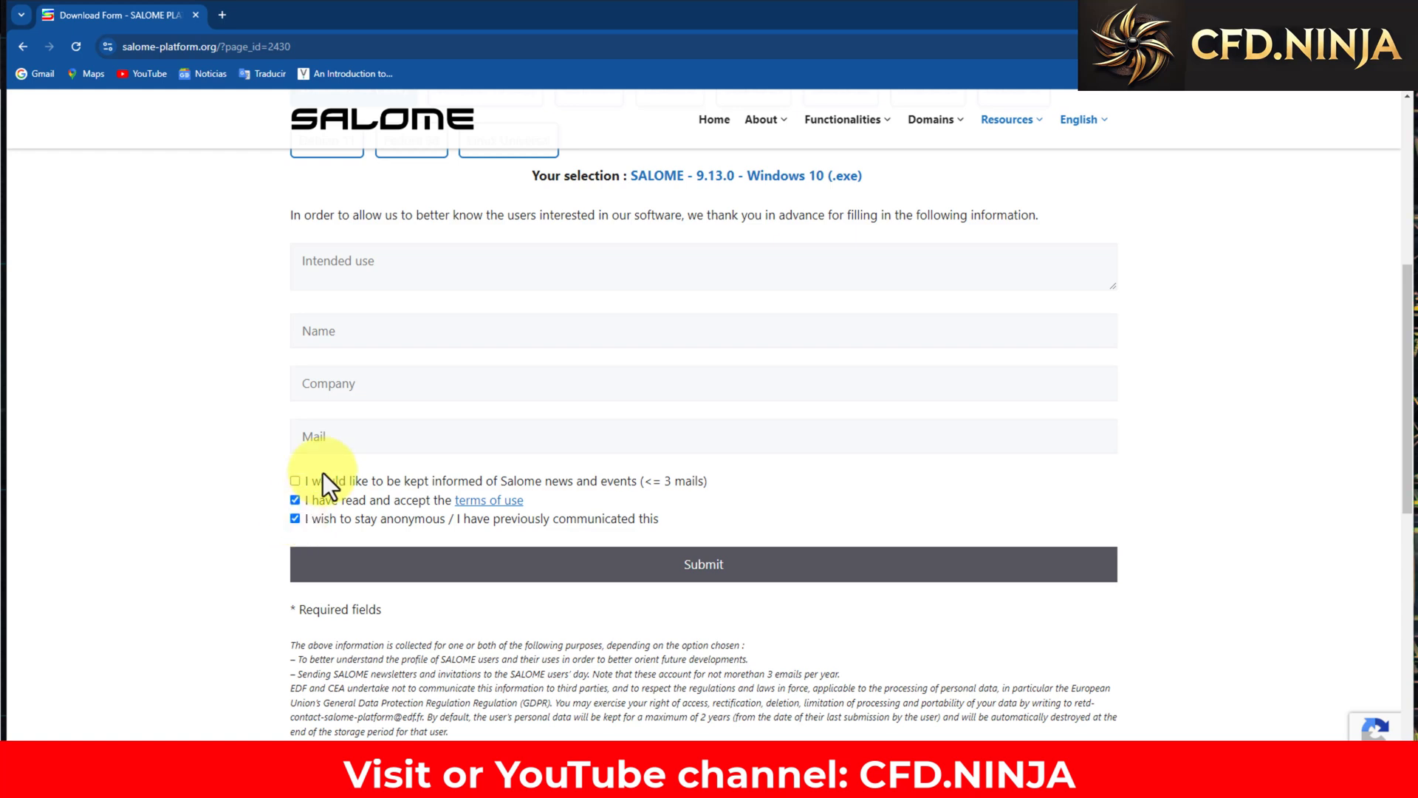
{"action": "mouse_move", "coordinate": [224, 478]}
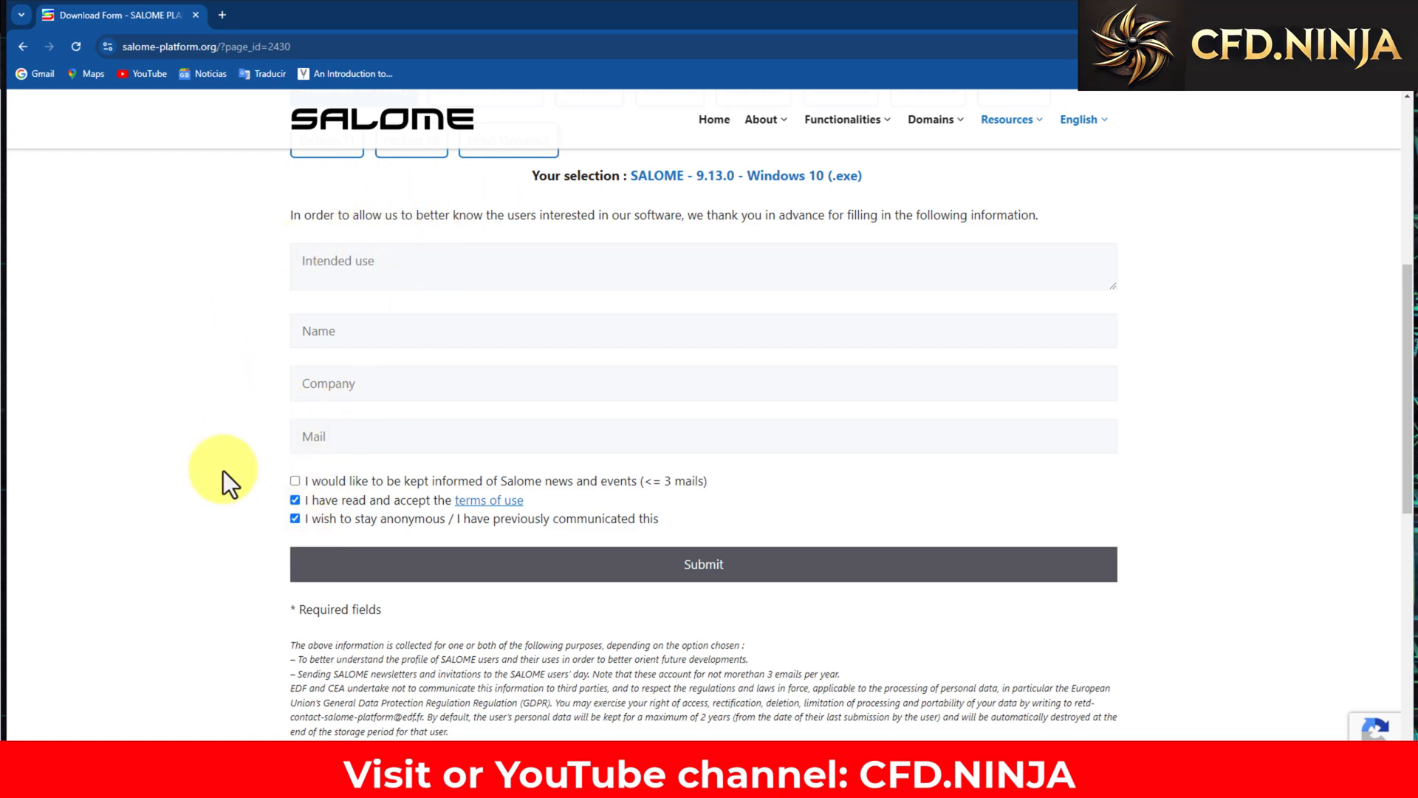
{"action": "mouse_move", "coordinate": [704, 577]}
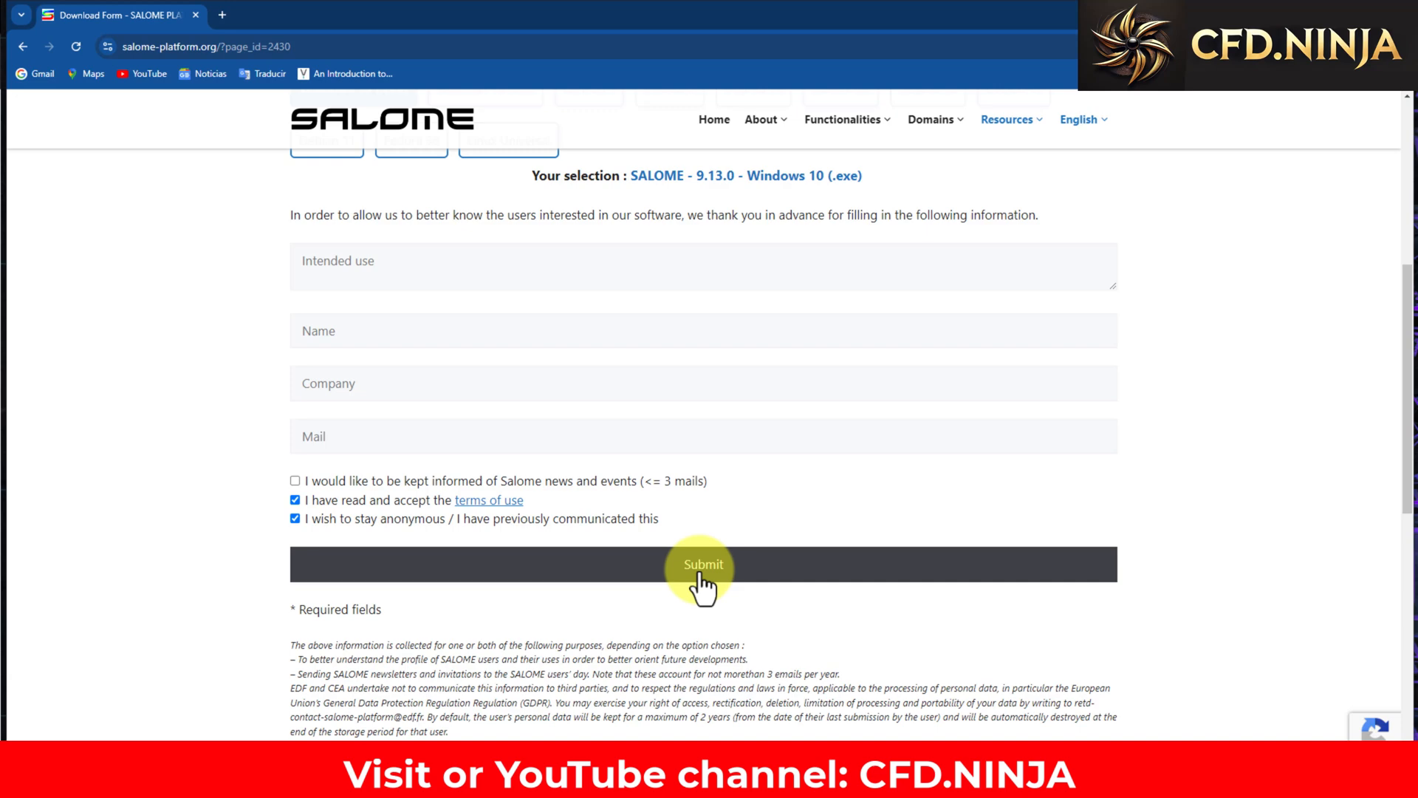
{"action": "left_click", "coordinate": [703, 565]}
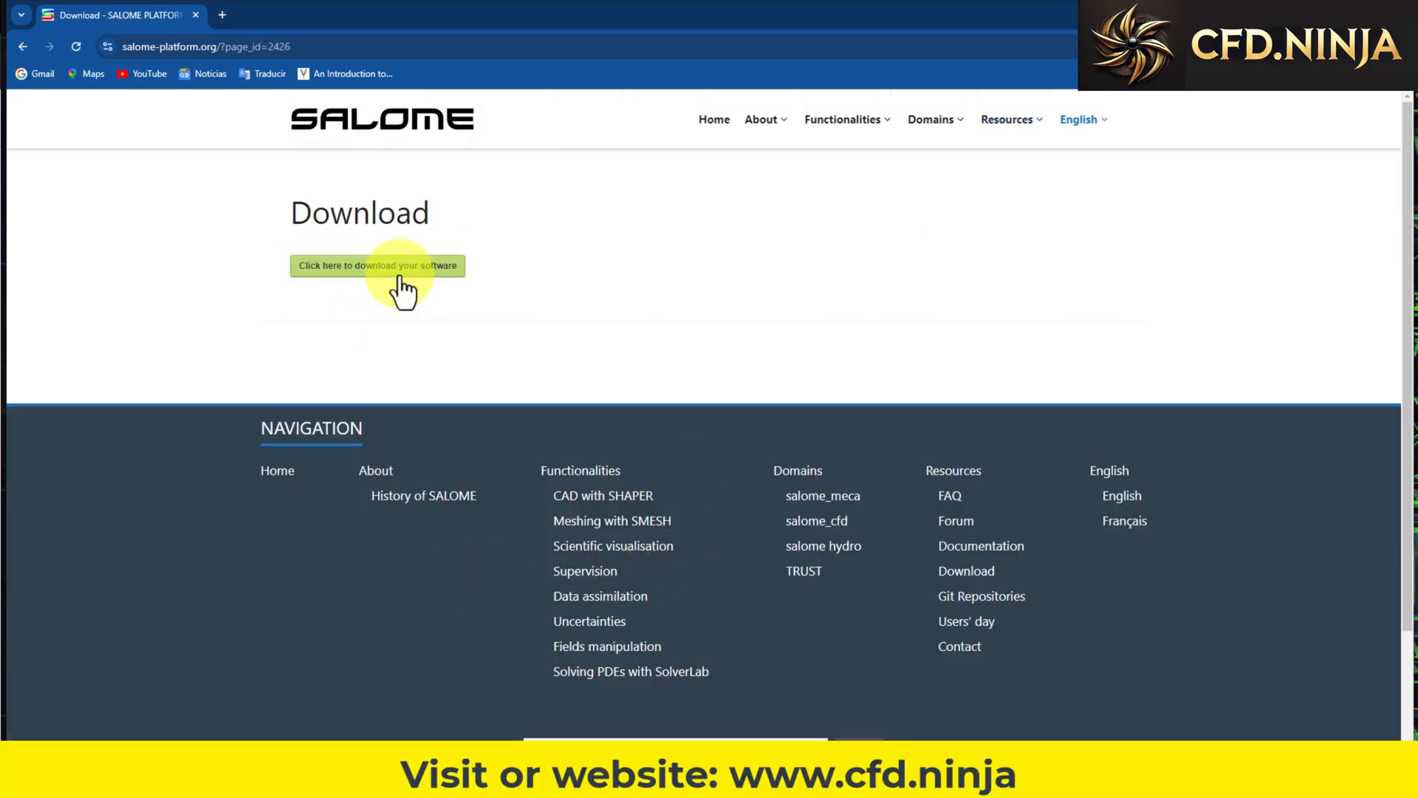
{"action": "left_click", "coordinate": [377, 266]}
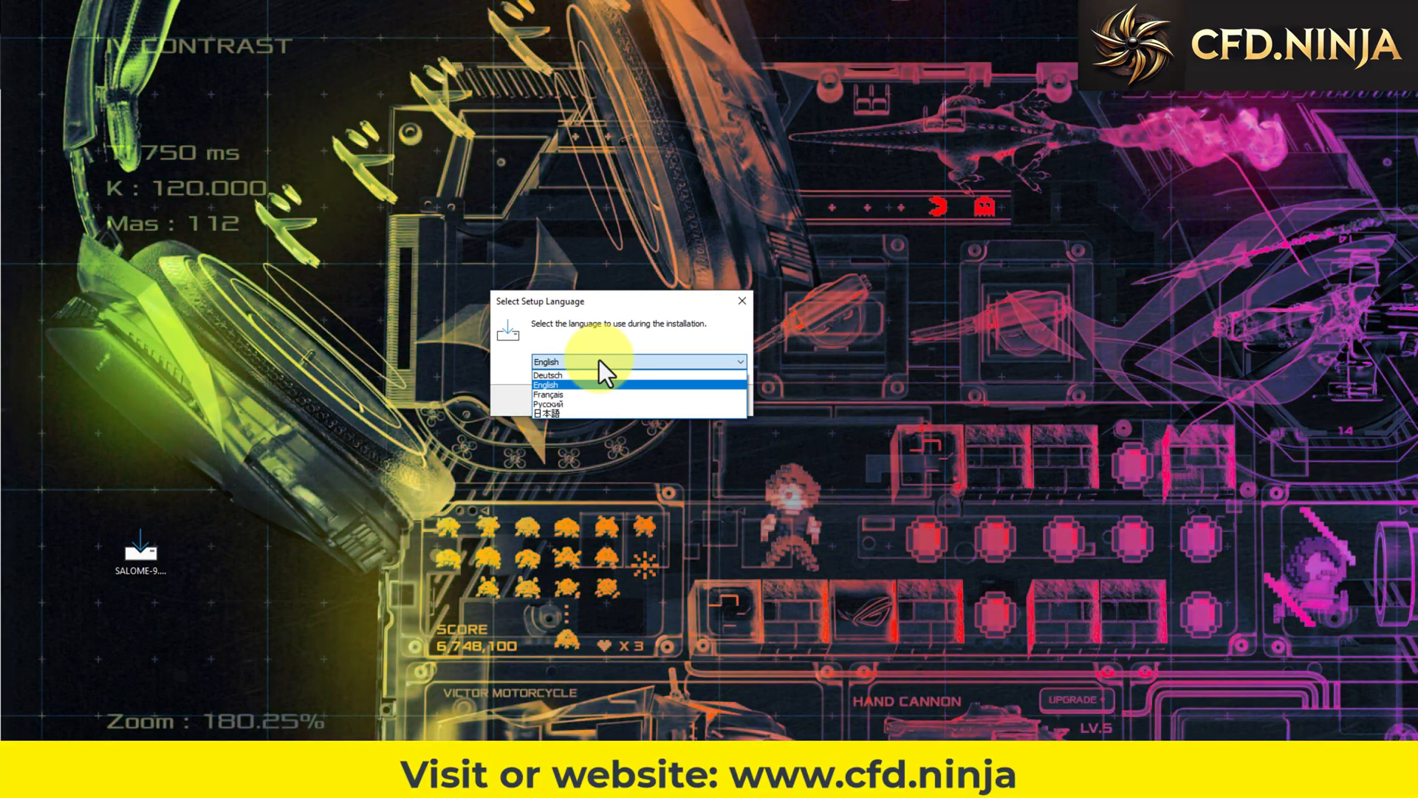
Set the installer language to English and accept the SALOME license agreement.
{"action": "left_click", "coordinate": [545, 384]}
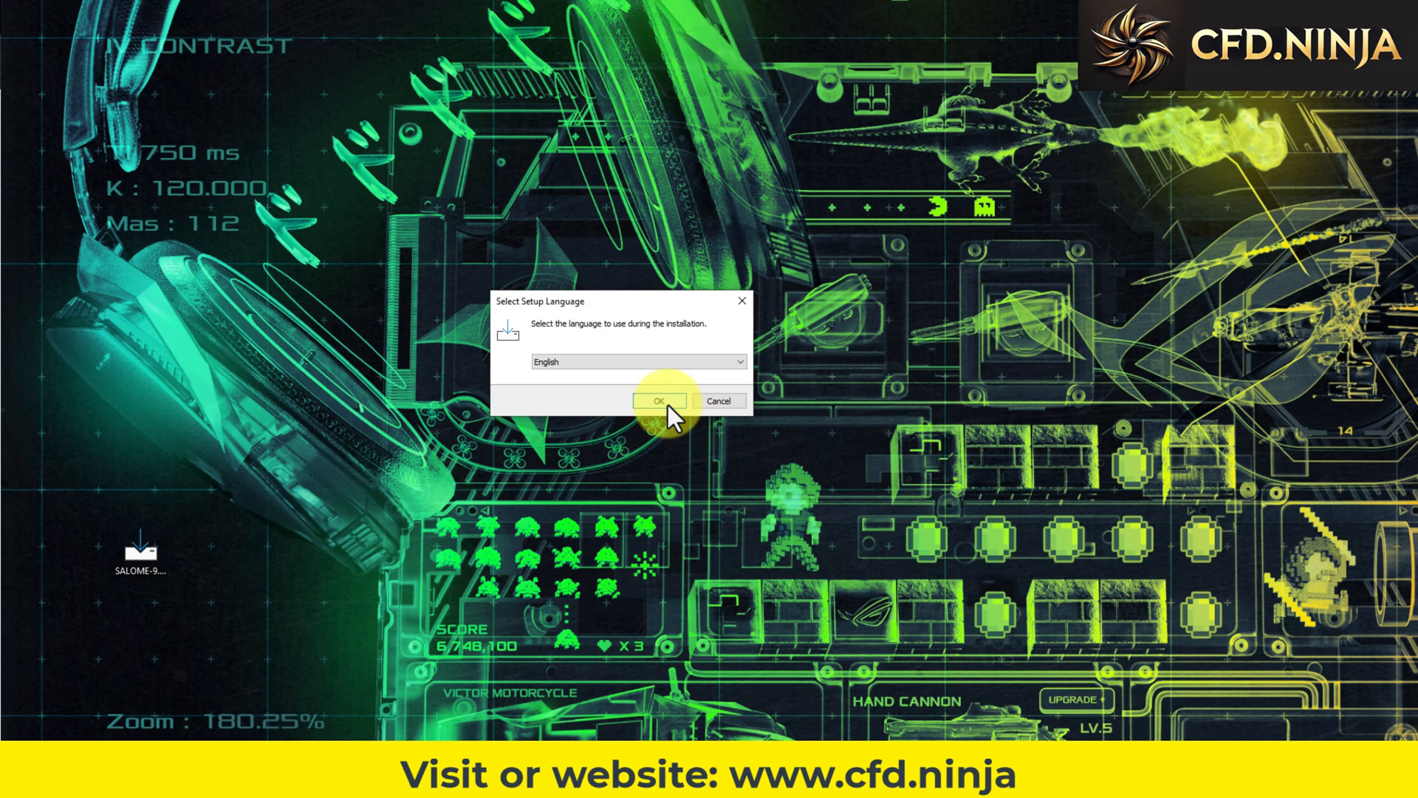
{"action": "left_click", "coordinate": [660, 400]}
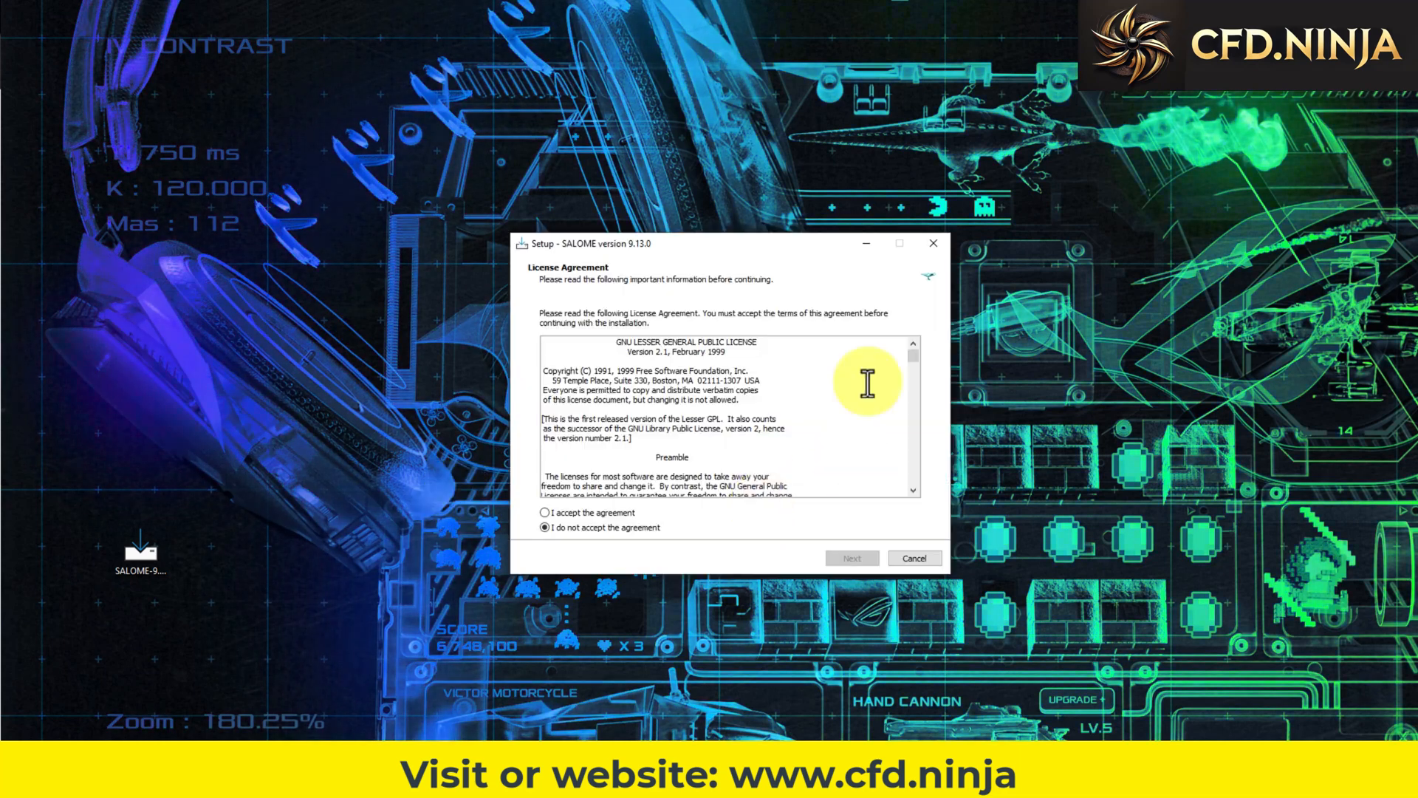
{"action": "left_click", "coordinate": [541, 512]}
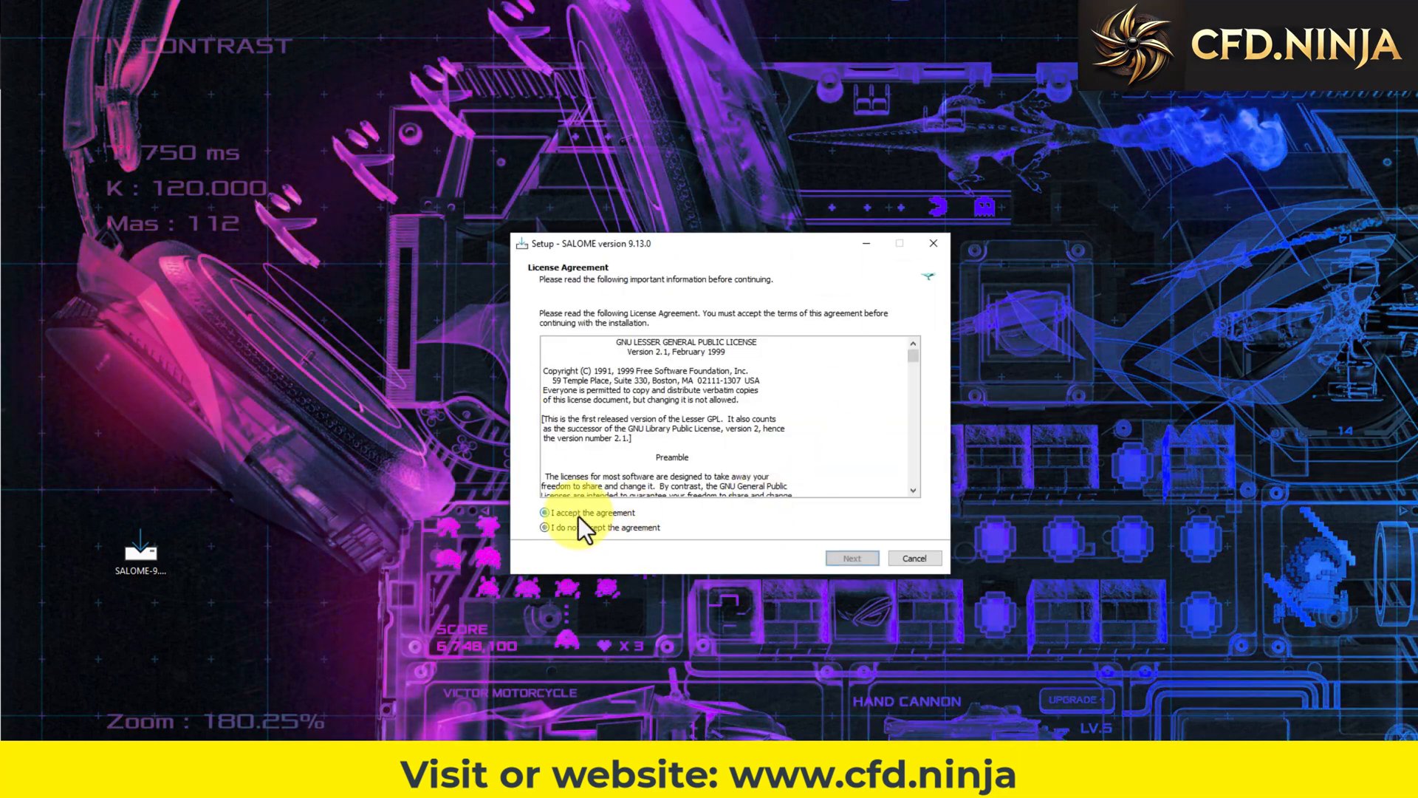
{"action": "left_click", "coordinate": [853, 558]}
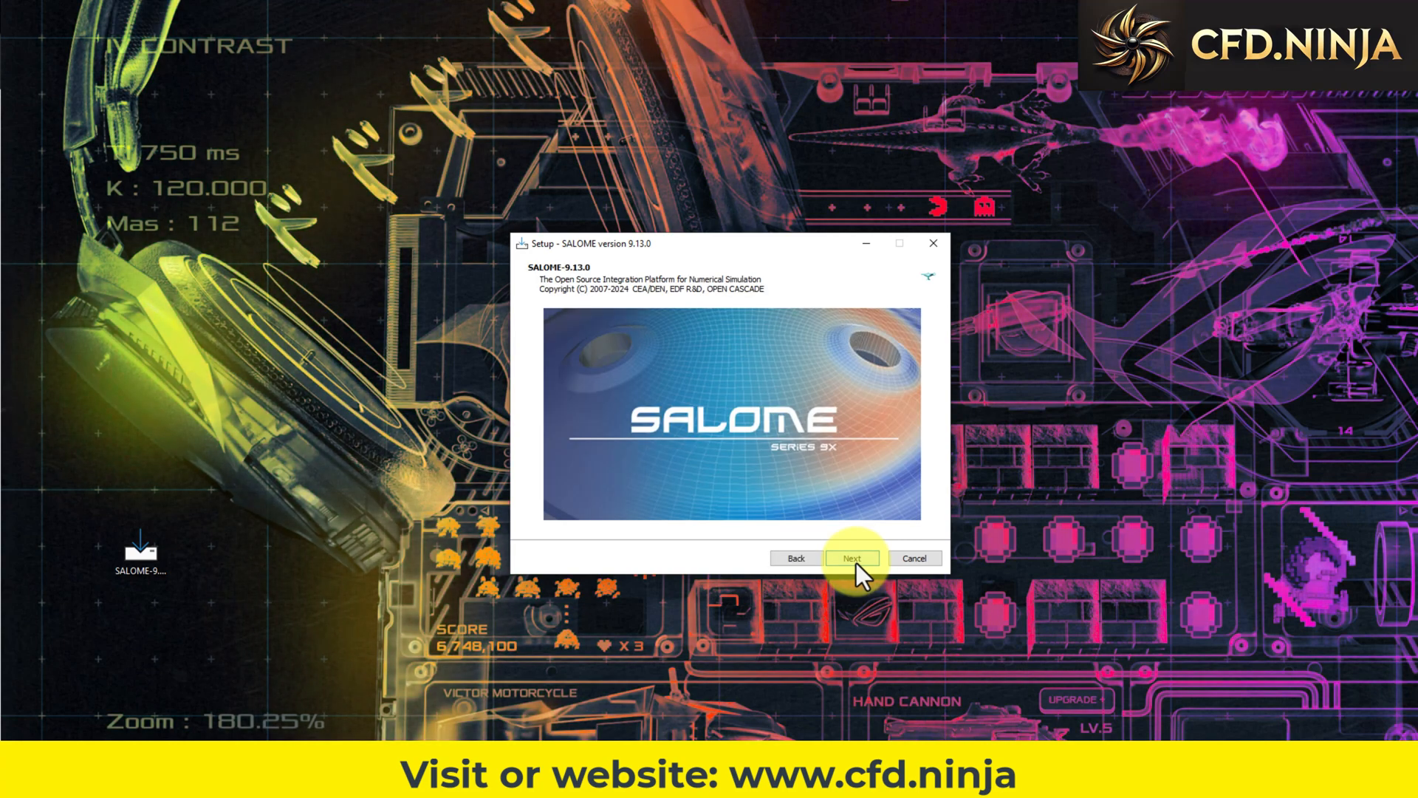
Keep the default install folder, add a desktop shortcut, and proceed past the information notes.
{"action": "left_click", "coordinate": [852, 557]}
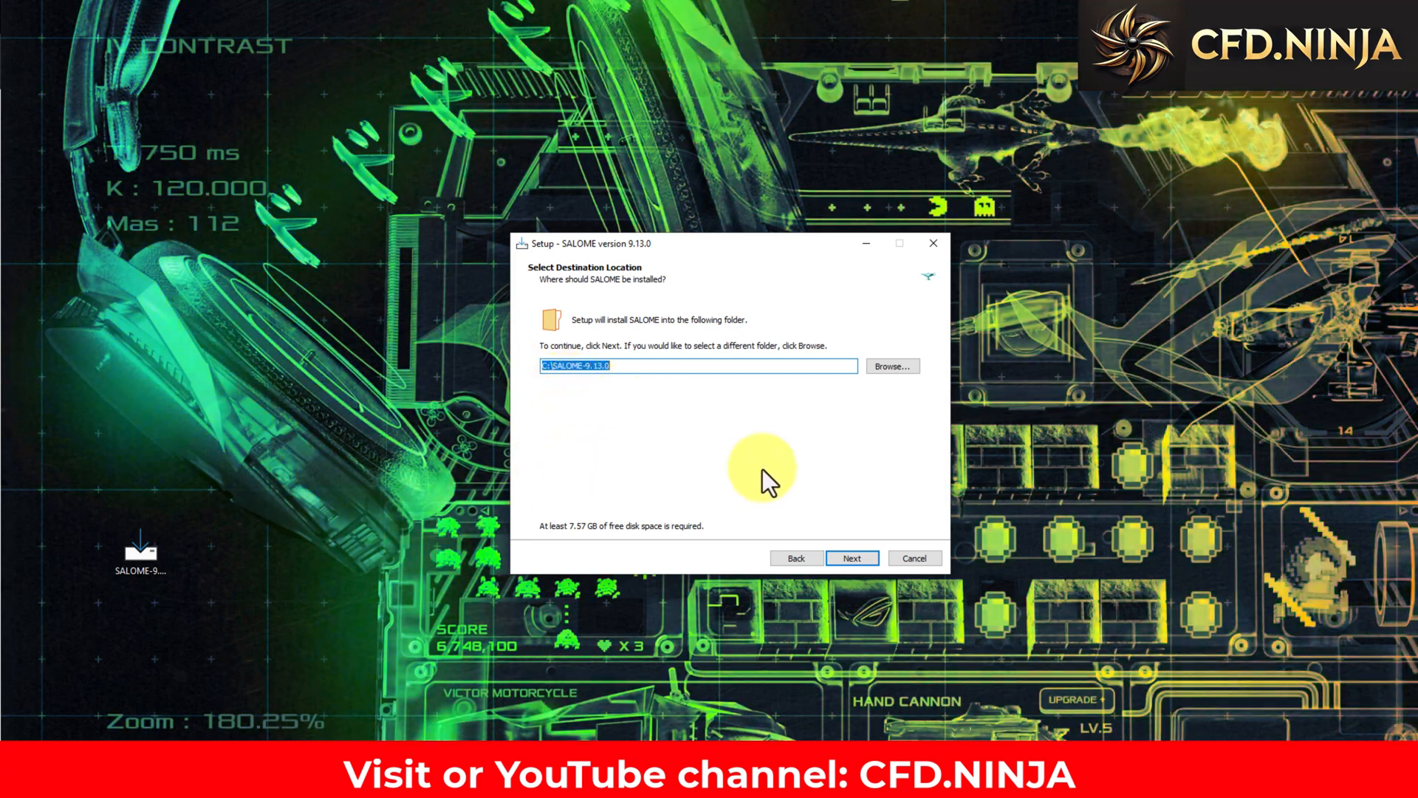
{"action": "left_click", "coordinate": [853, 558]}
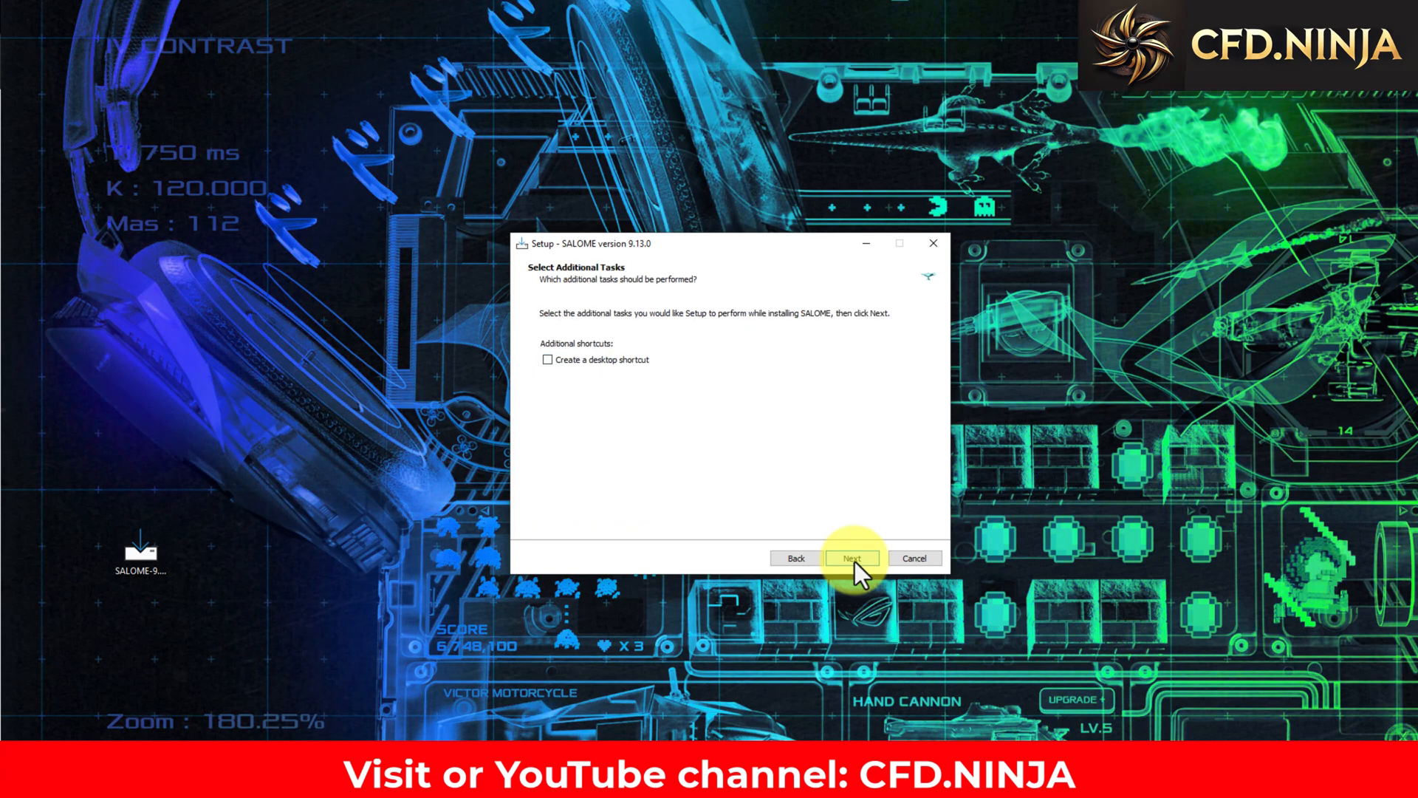
{"action": "left_click", "coordinate": [547, 360]}
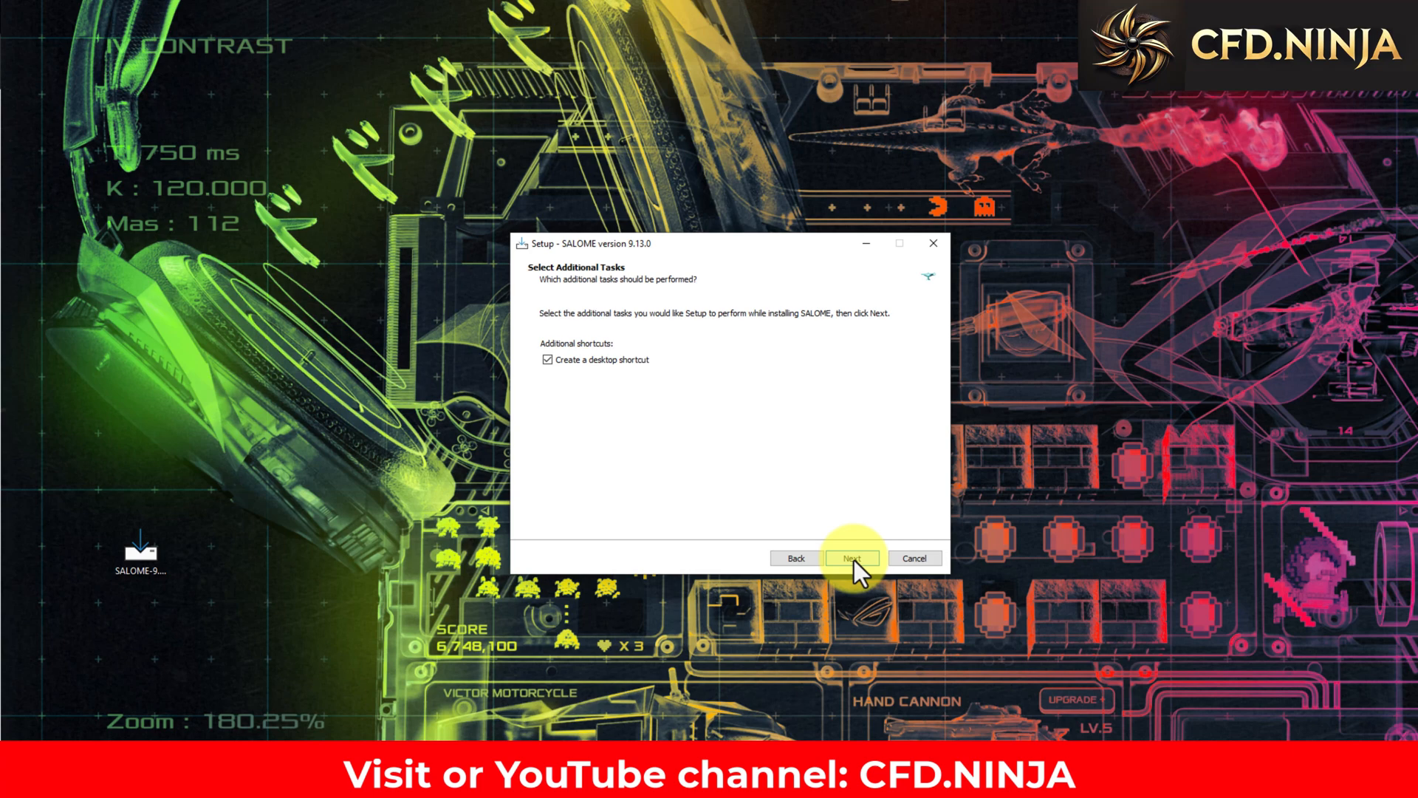
{"action": "left_click", "coordinate": [852, 558]}
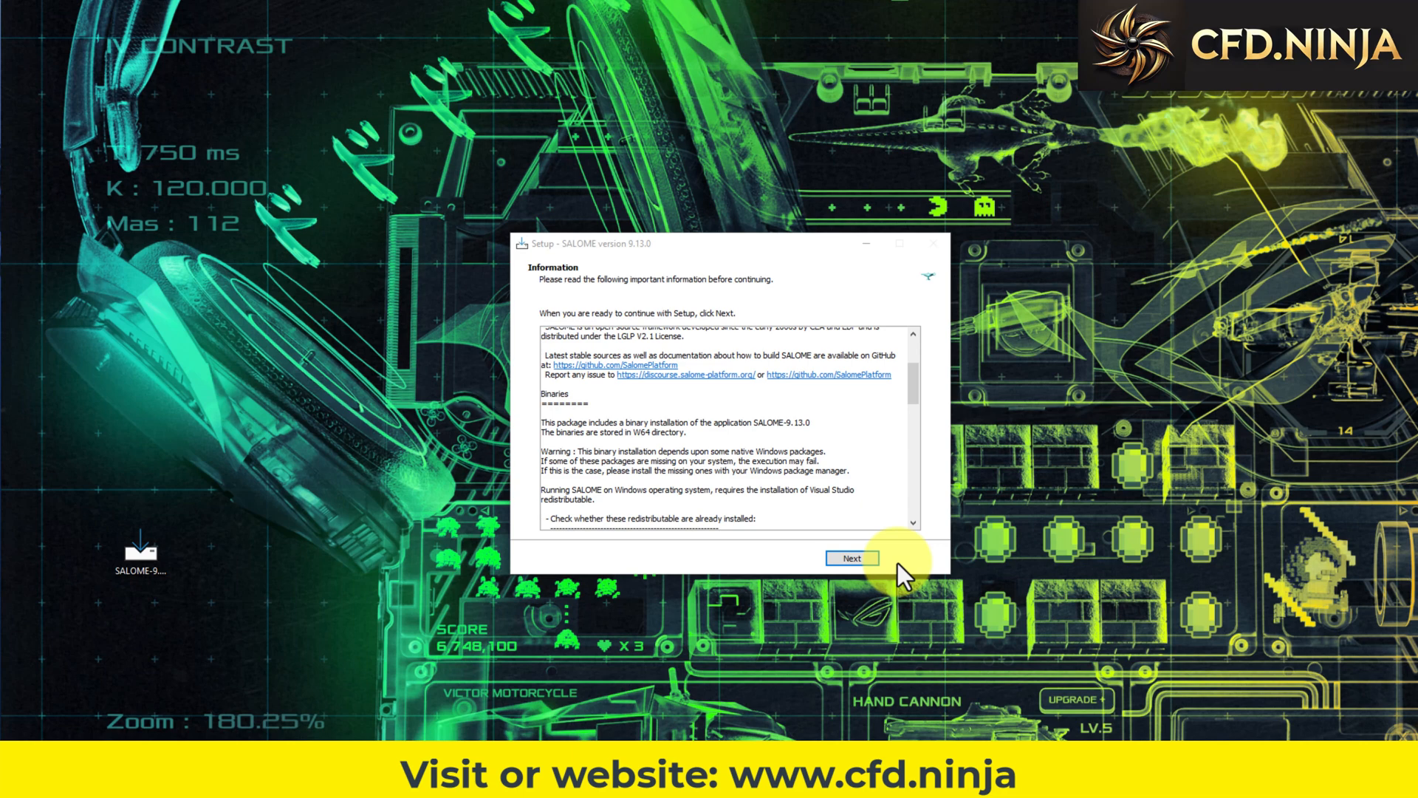
{"action": "left_click", "coordinate": [854, 557]}
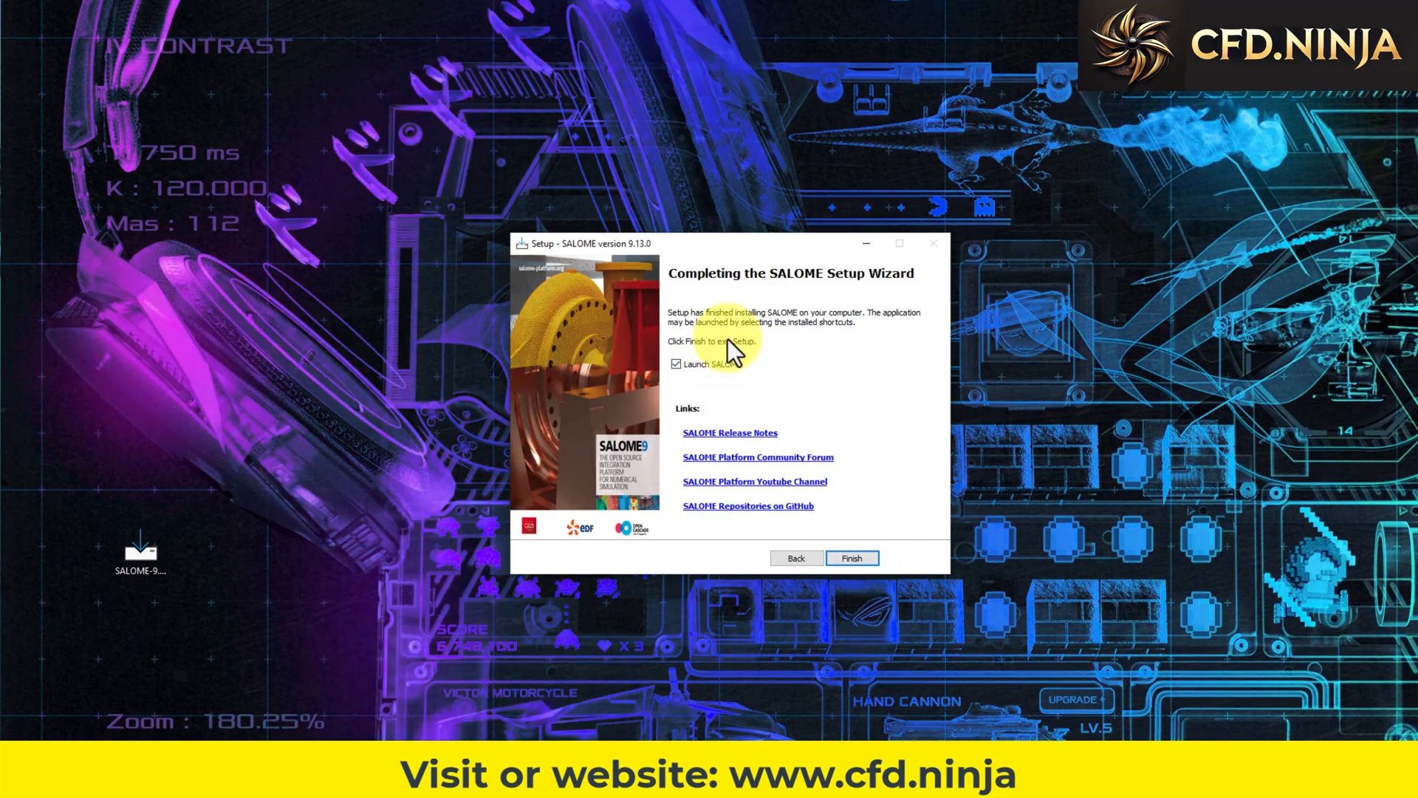
{"action": "mouse_move", "coordinate": [684, 528]}
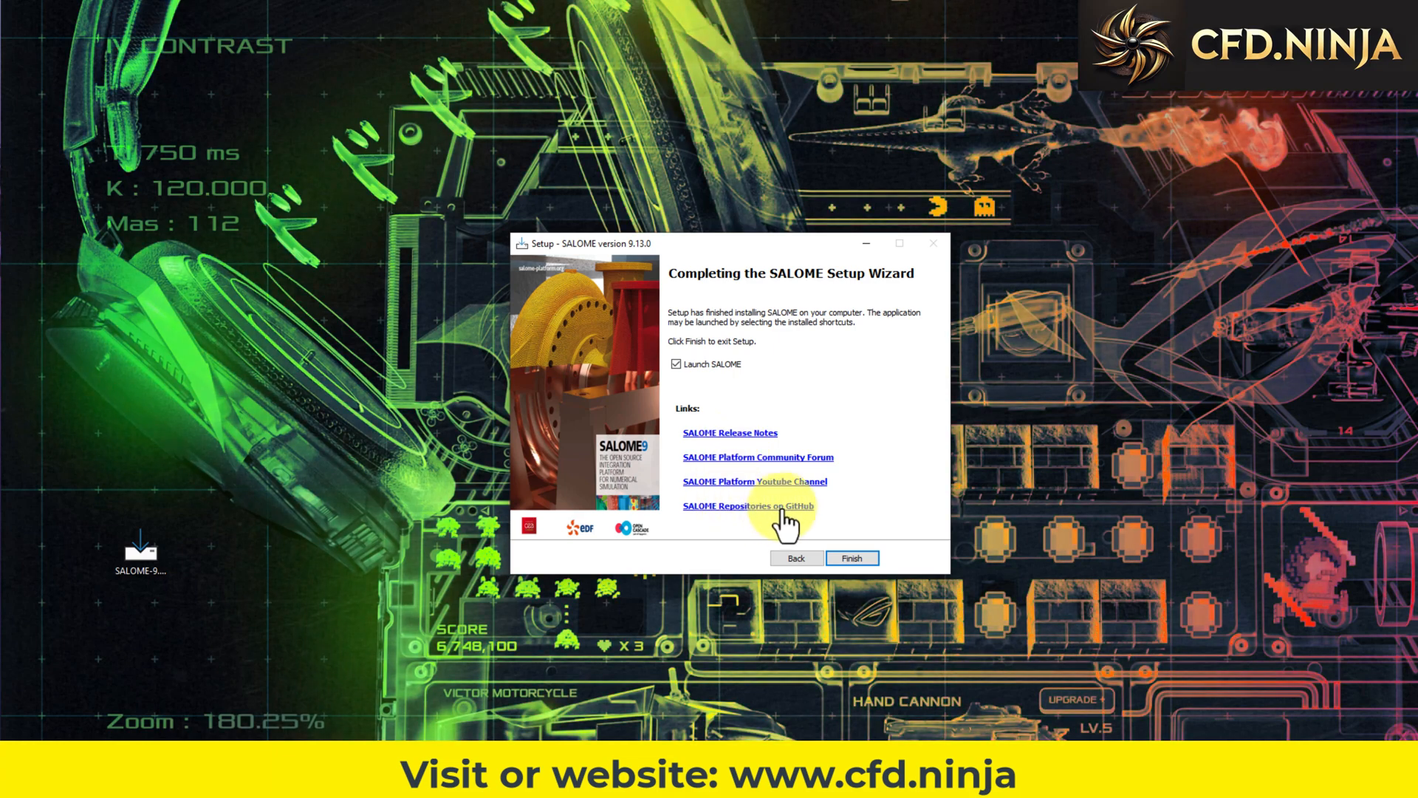
{"action": "mouse_move", "coordinate": [853, 558]}
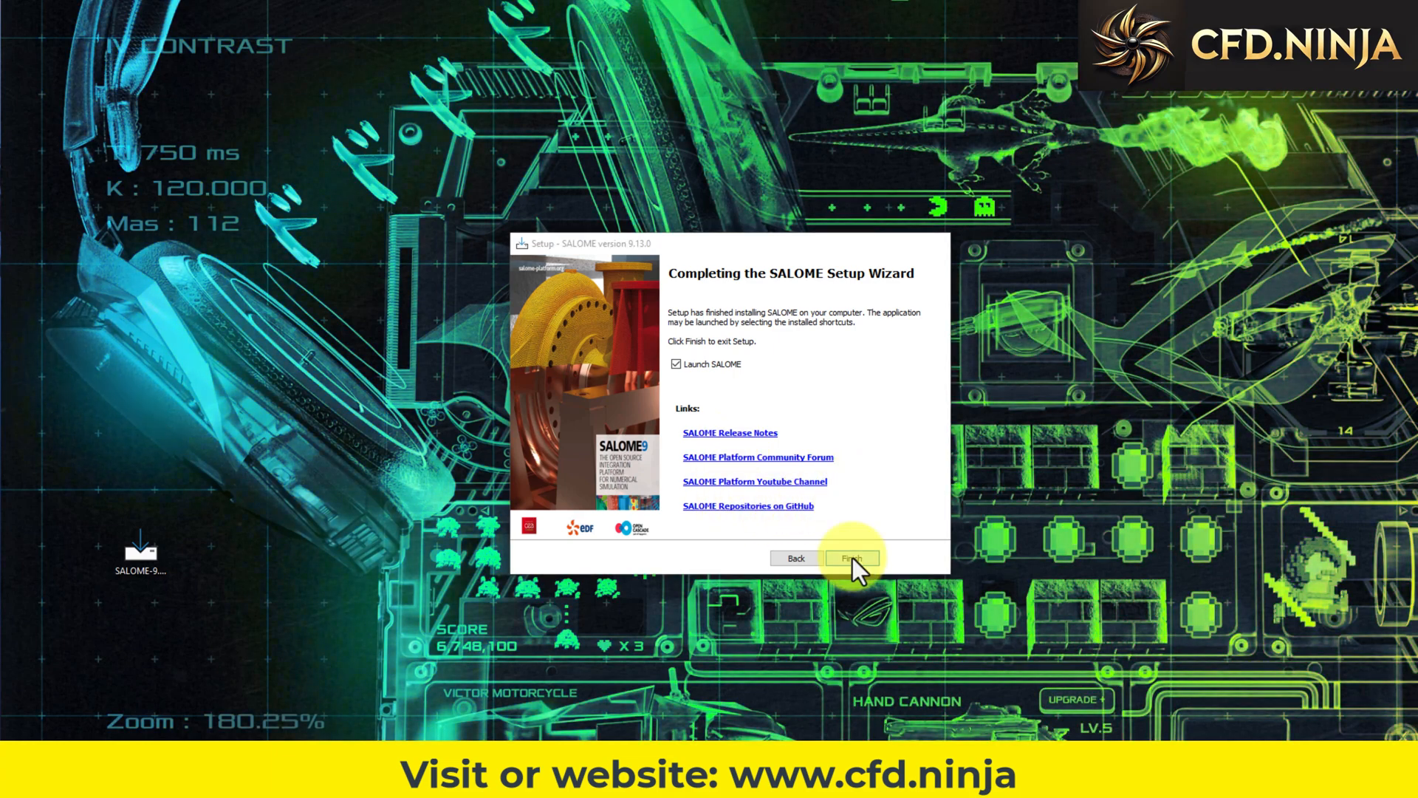
Finish setup to launch SALOME and allow its session server on private networks only.
{"action": "left_click", "coordinate": [852, 558]}
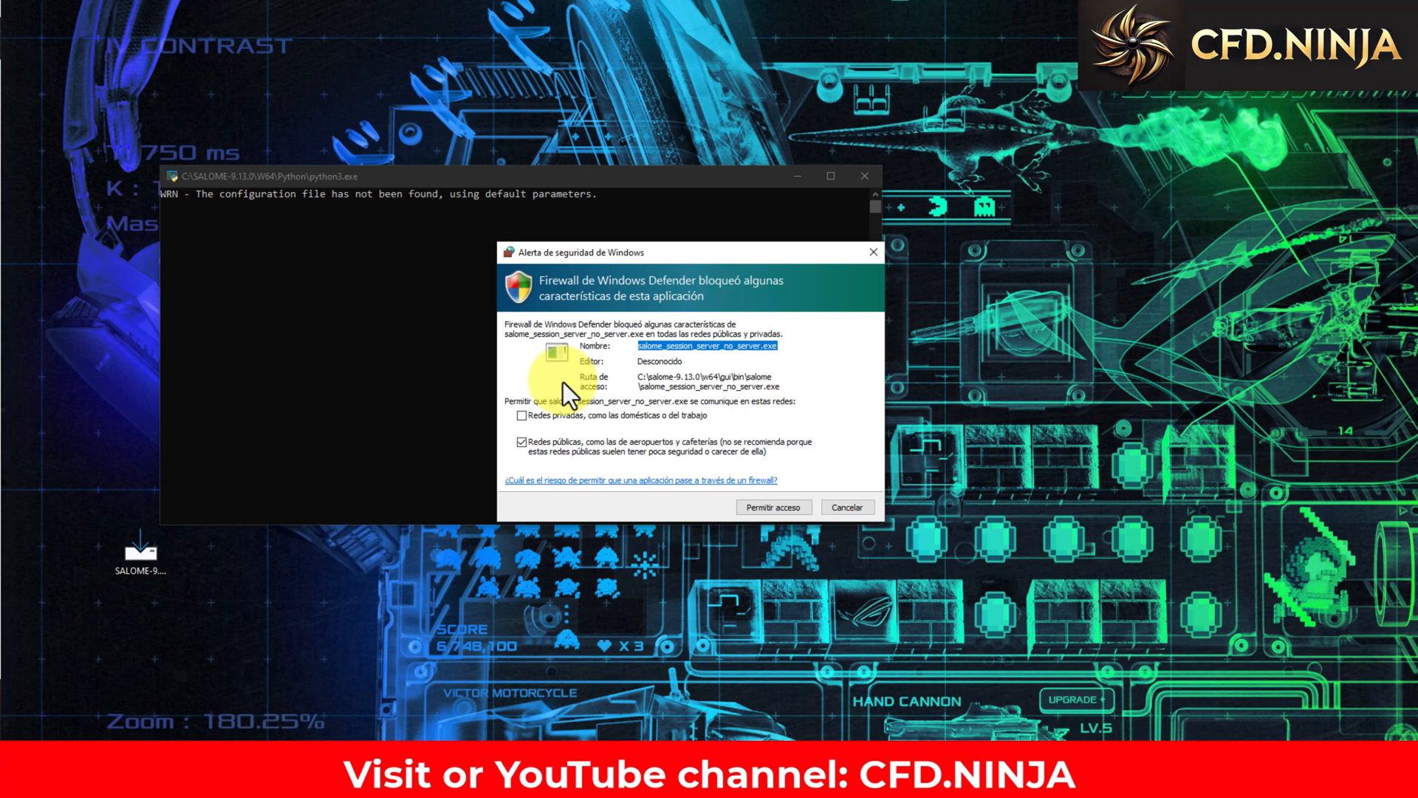
{"action": "left_click", "coordinate": [522, 416]}
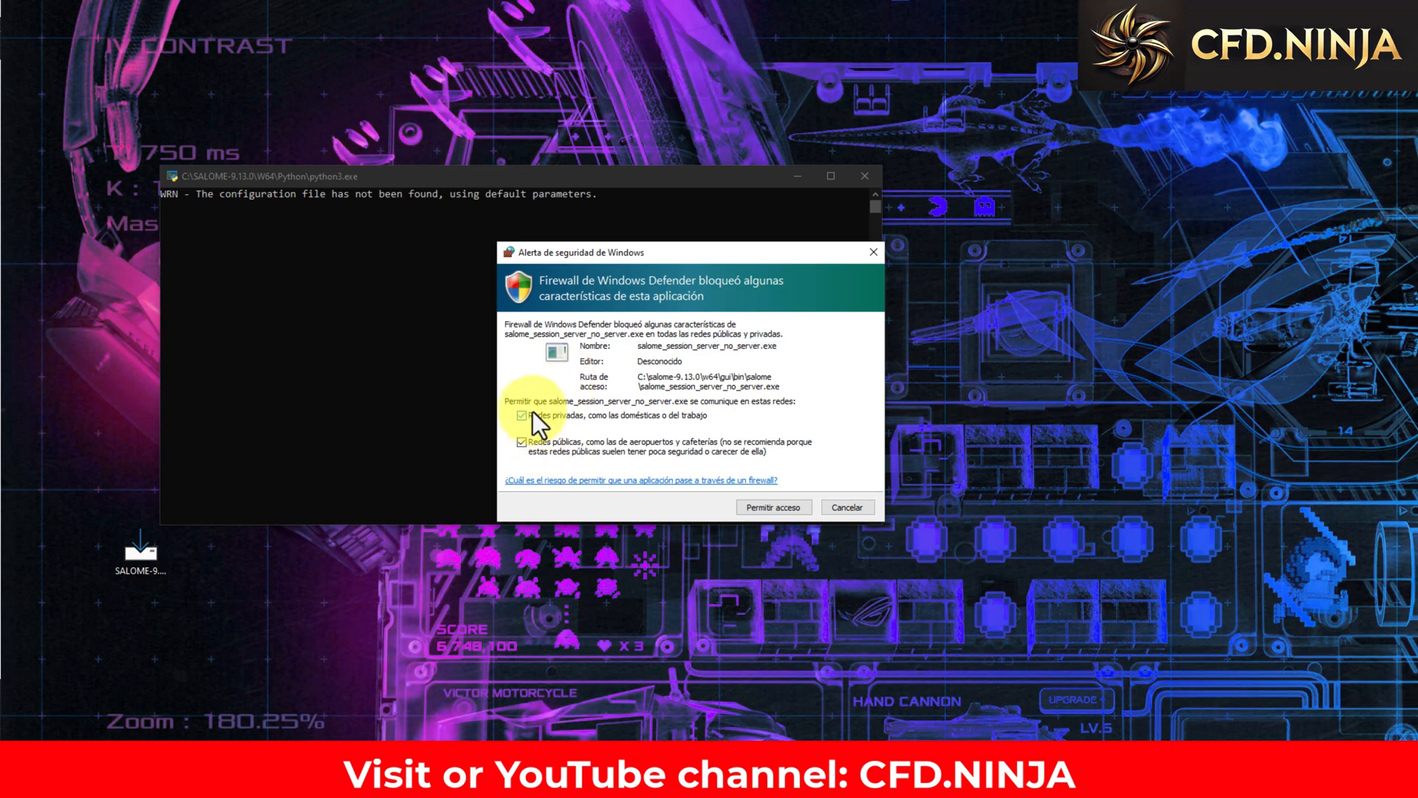
{"action": "left_click", "coordinate": [520, 442]}
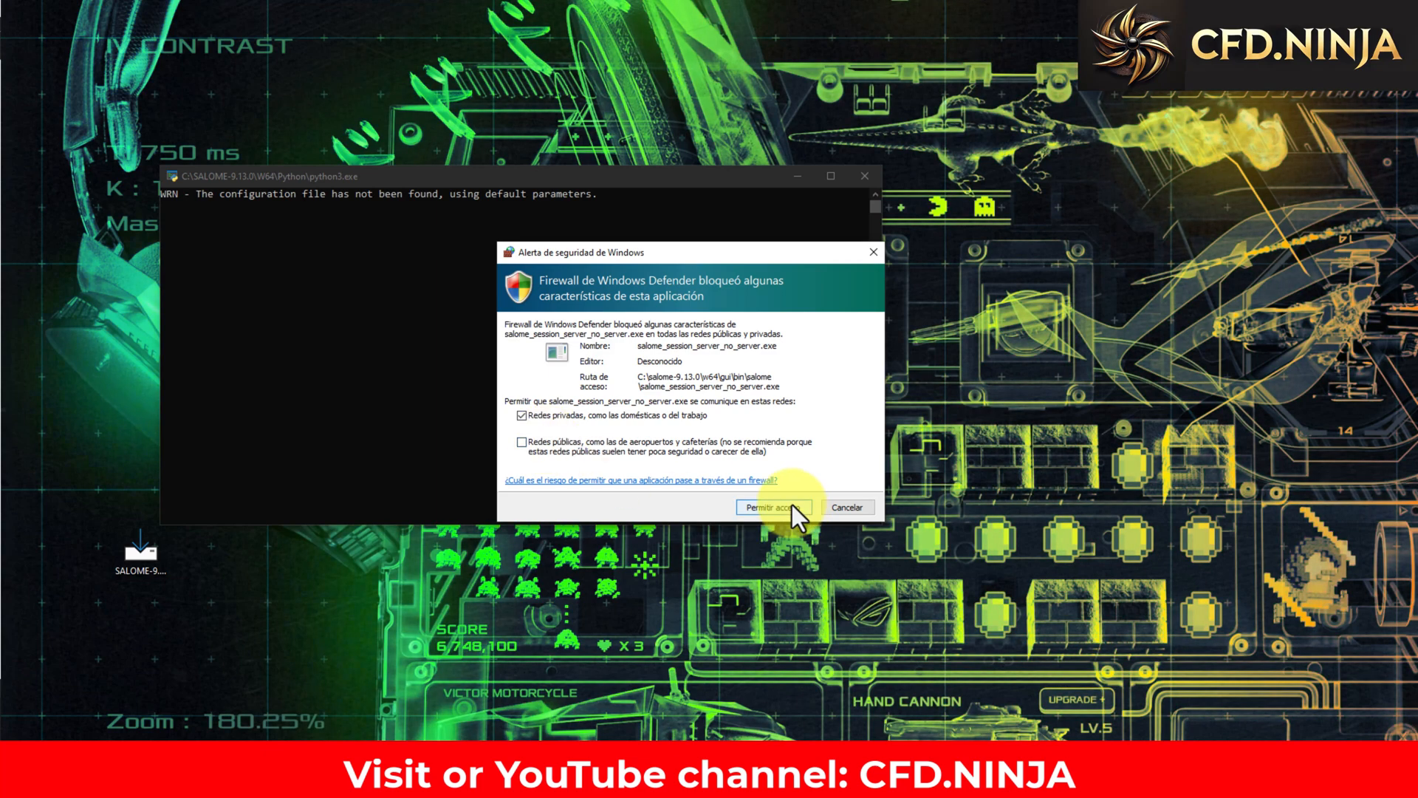
{"action": "left_click", "coordinate": [773, 507]}
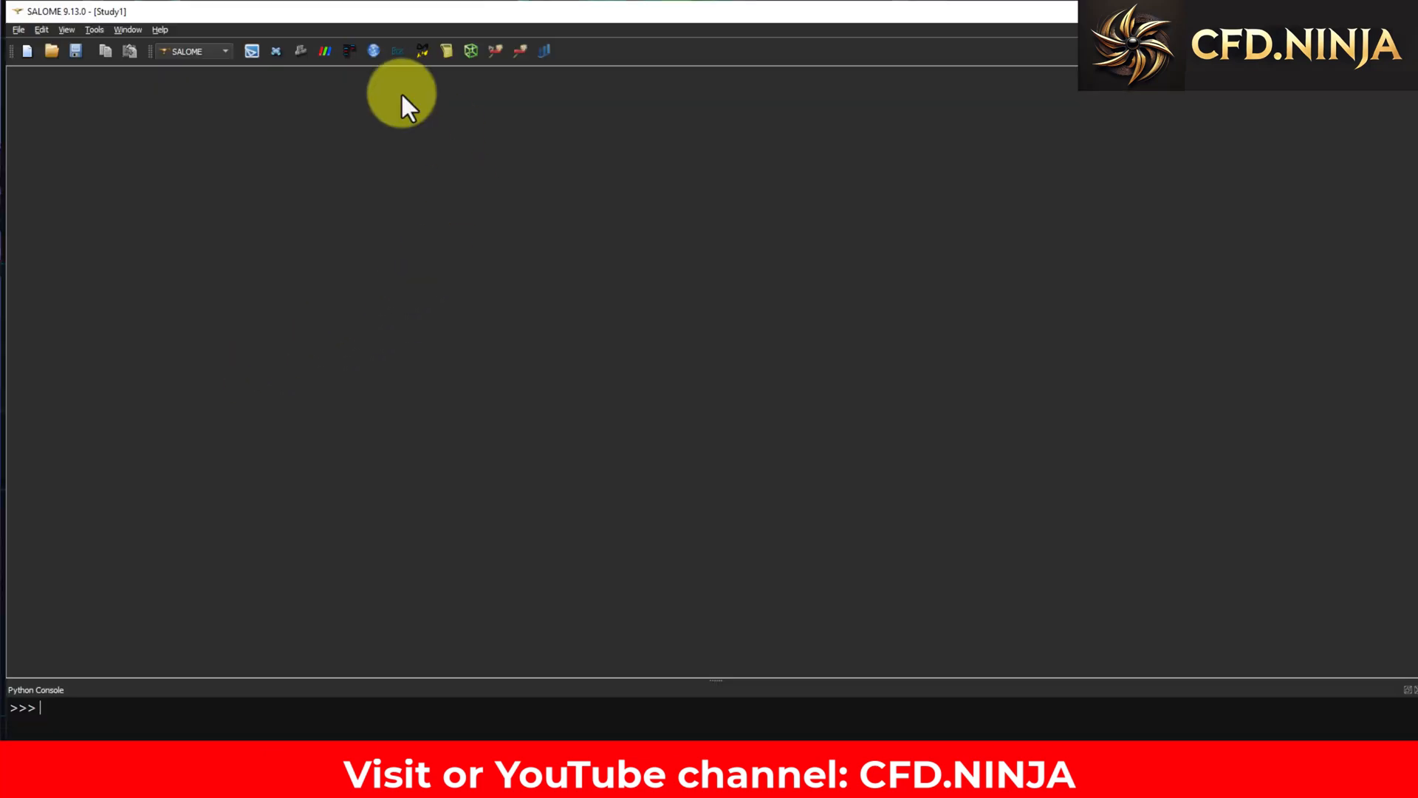
{"action": "mouse_move", "coordinate": [448, 295]}
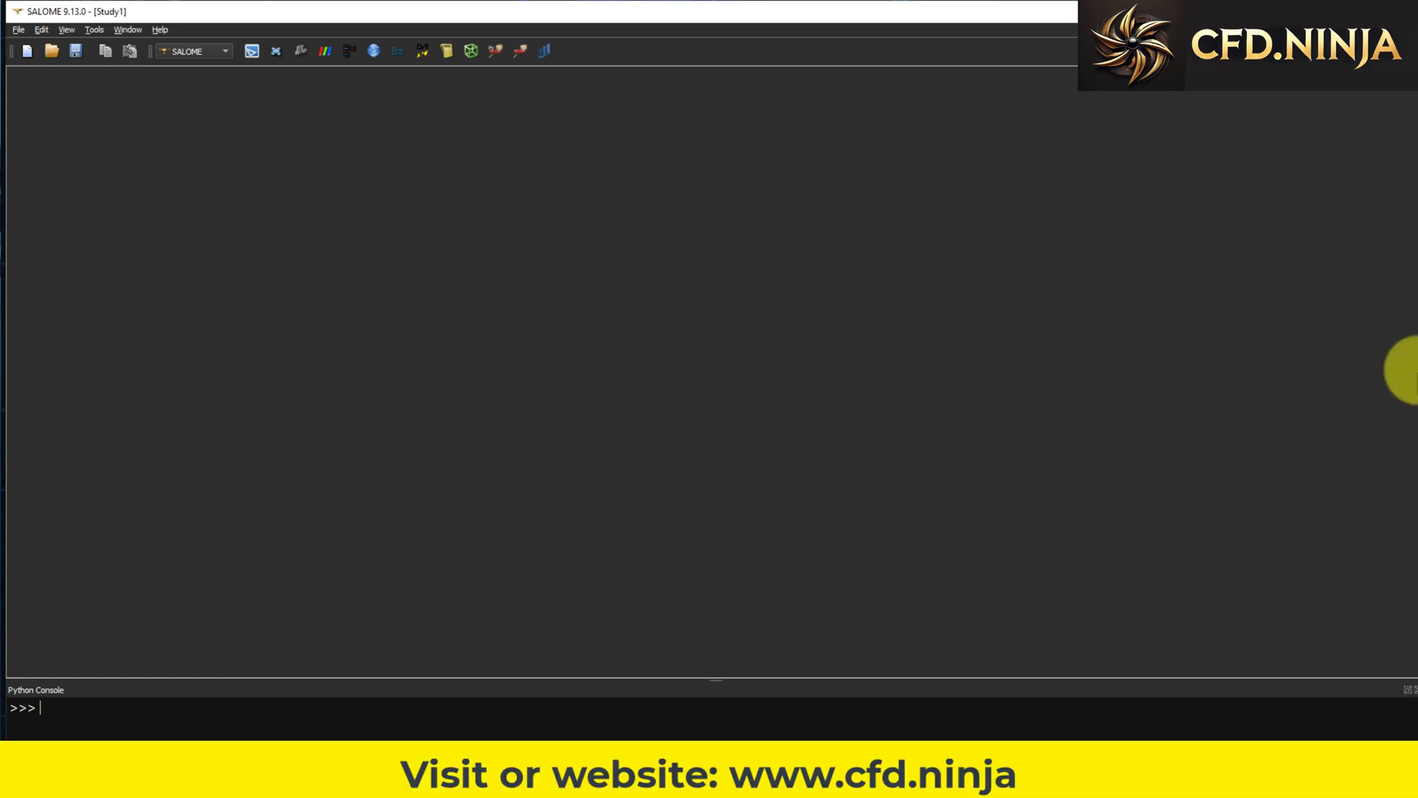
{"action": "mouse_move", "coordinate": [541, 222]}
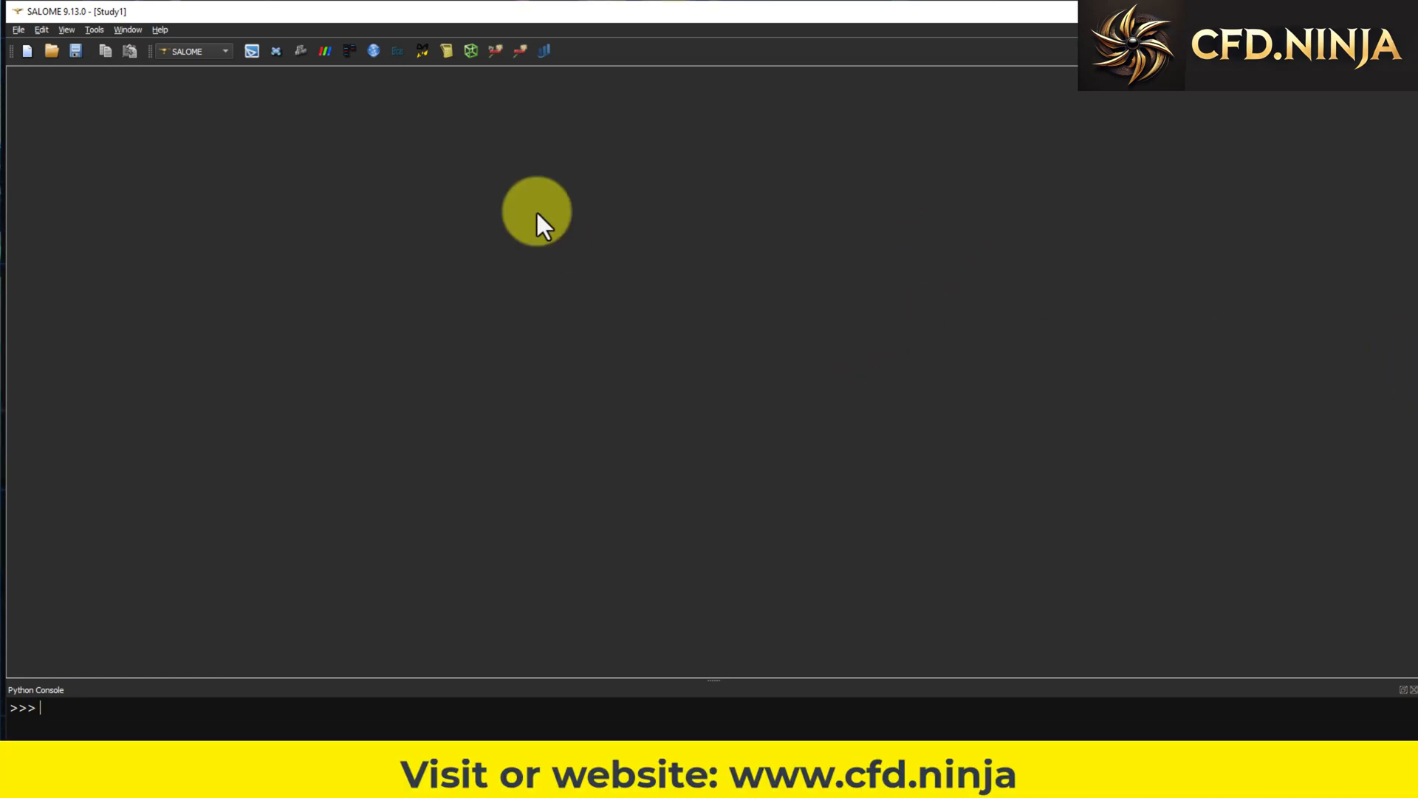
{"action": "mouse_move", "coordinate": [215, 70]}
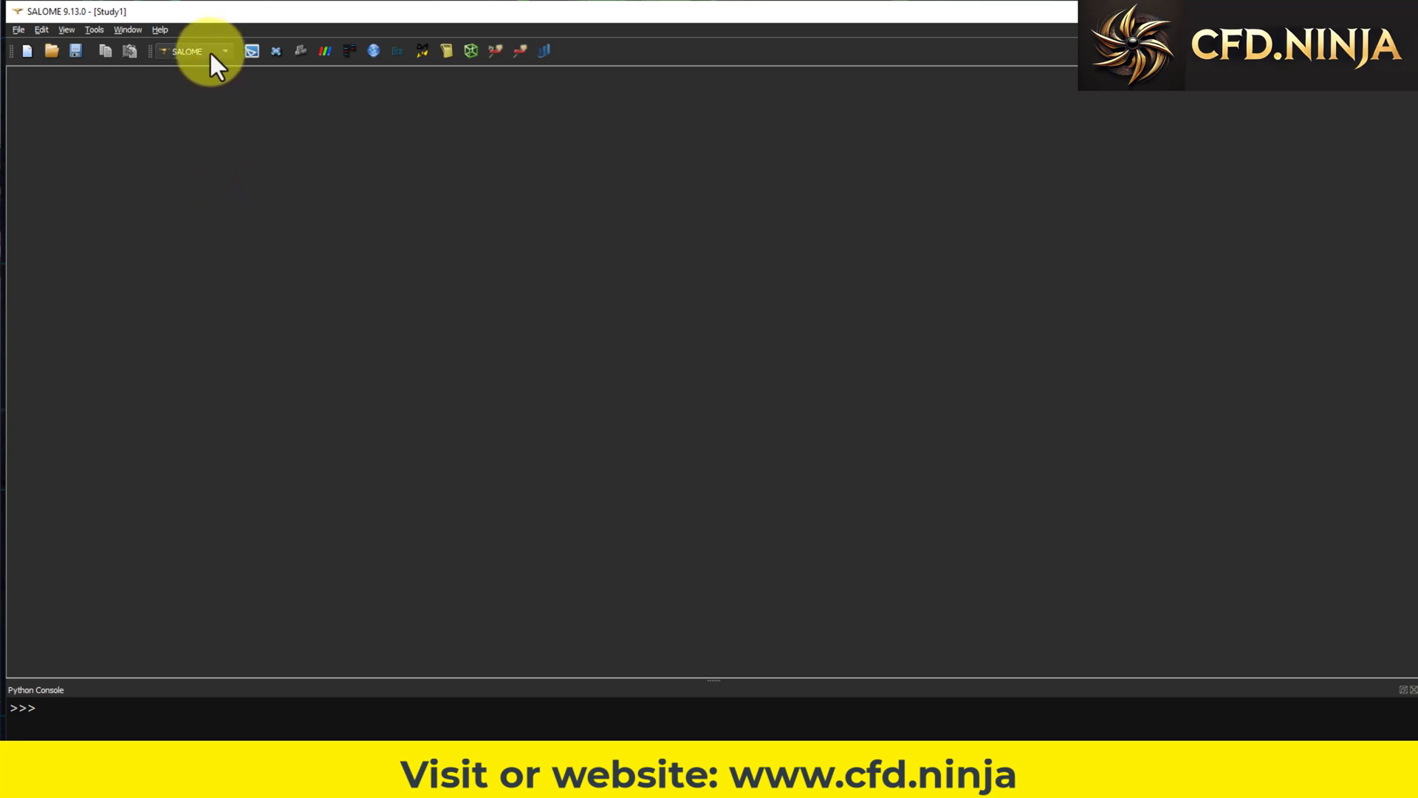
Show the module dropdown listing Shaper, Geometry, Mesh and ParaViS.
{"action": "left_click", "coordinate": [223, 51]}
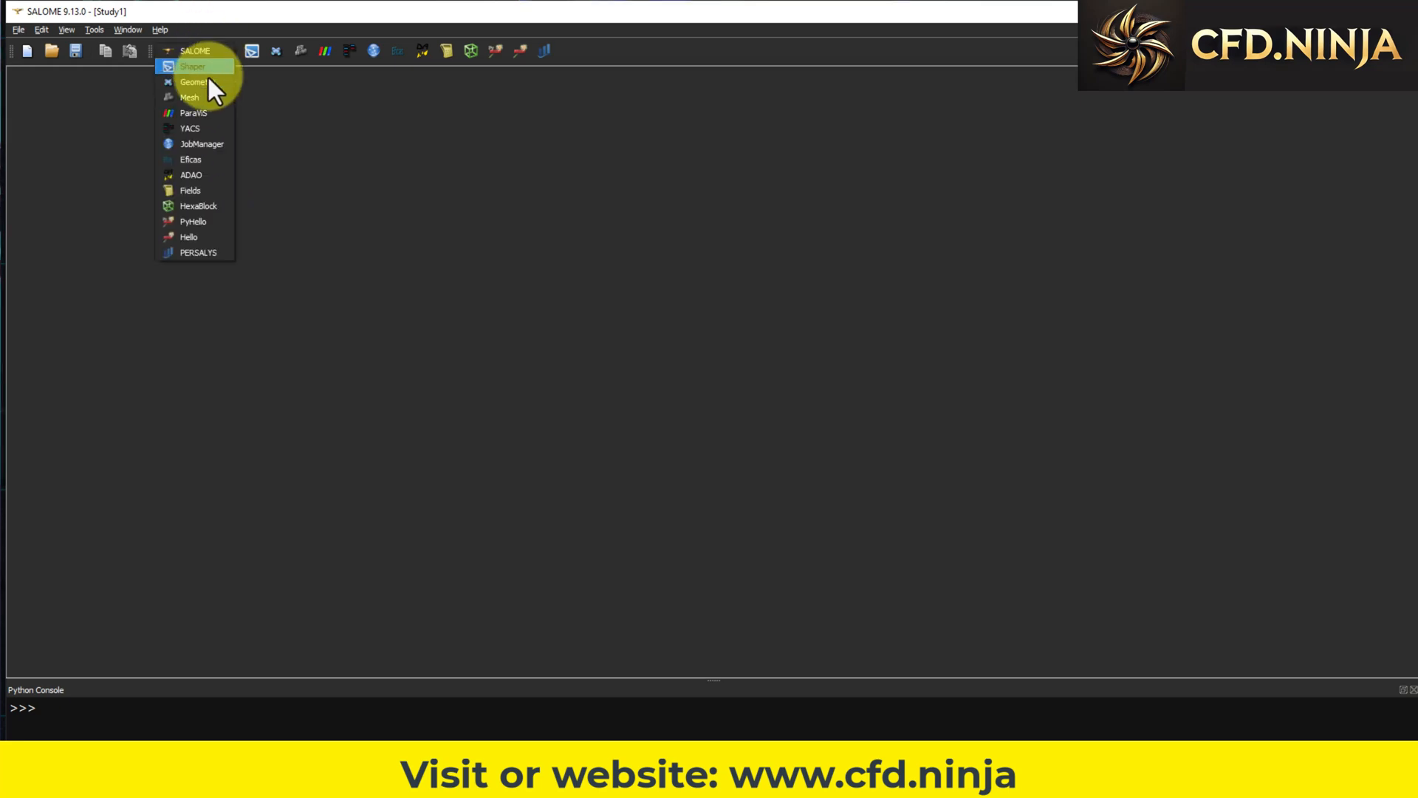
{"action": "mouse_move", "coordinate": [204, 83]}
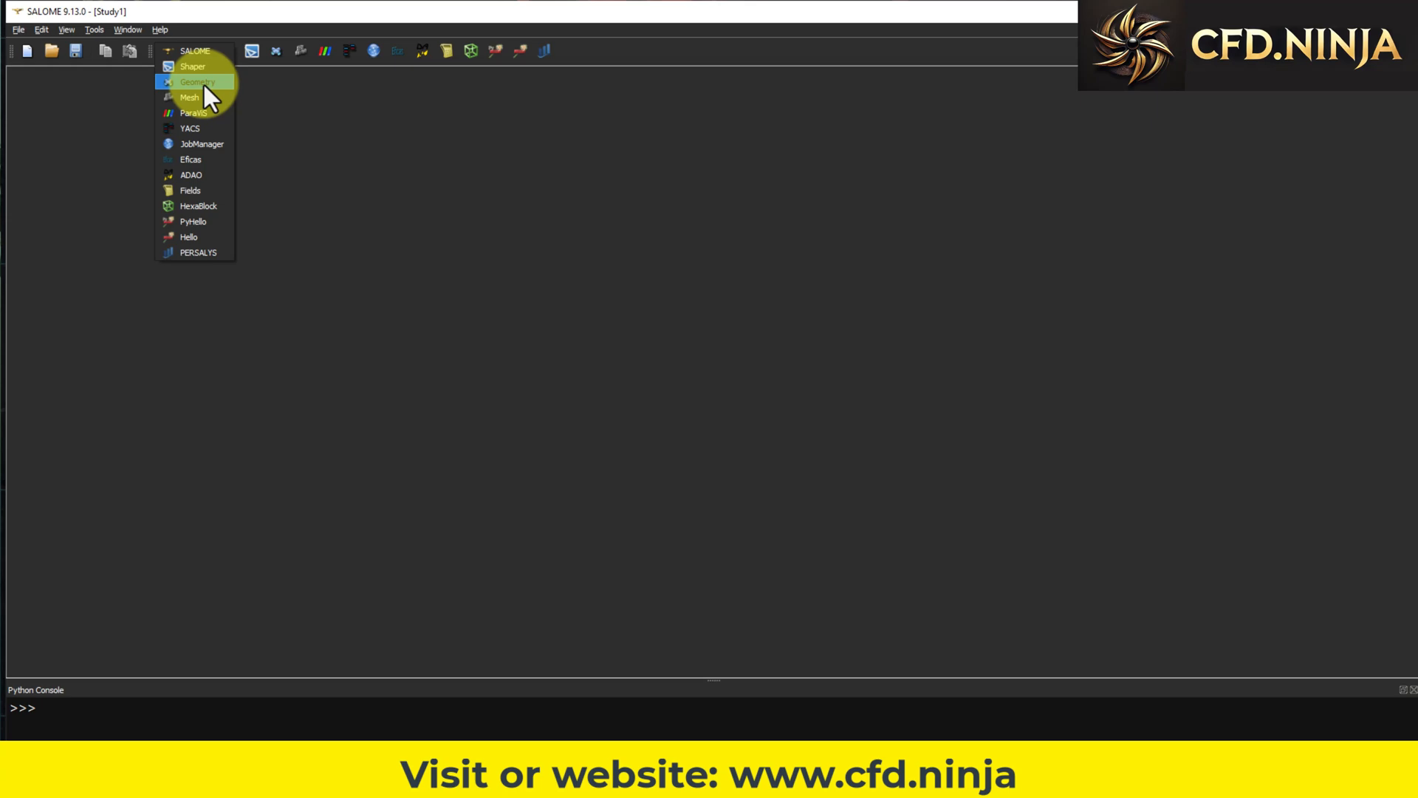
{"action": "mouse_move", "coordinate": [209, 115]}
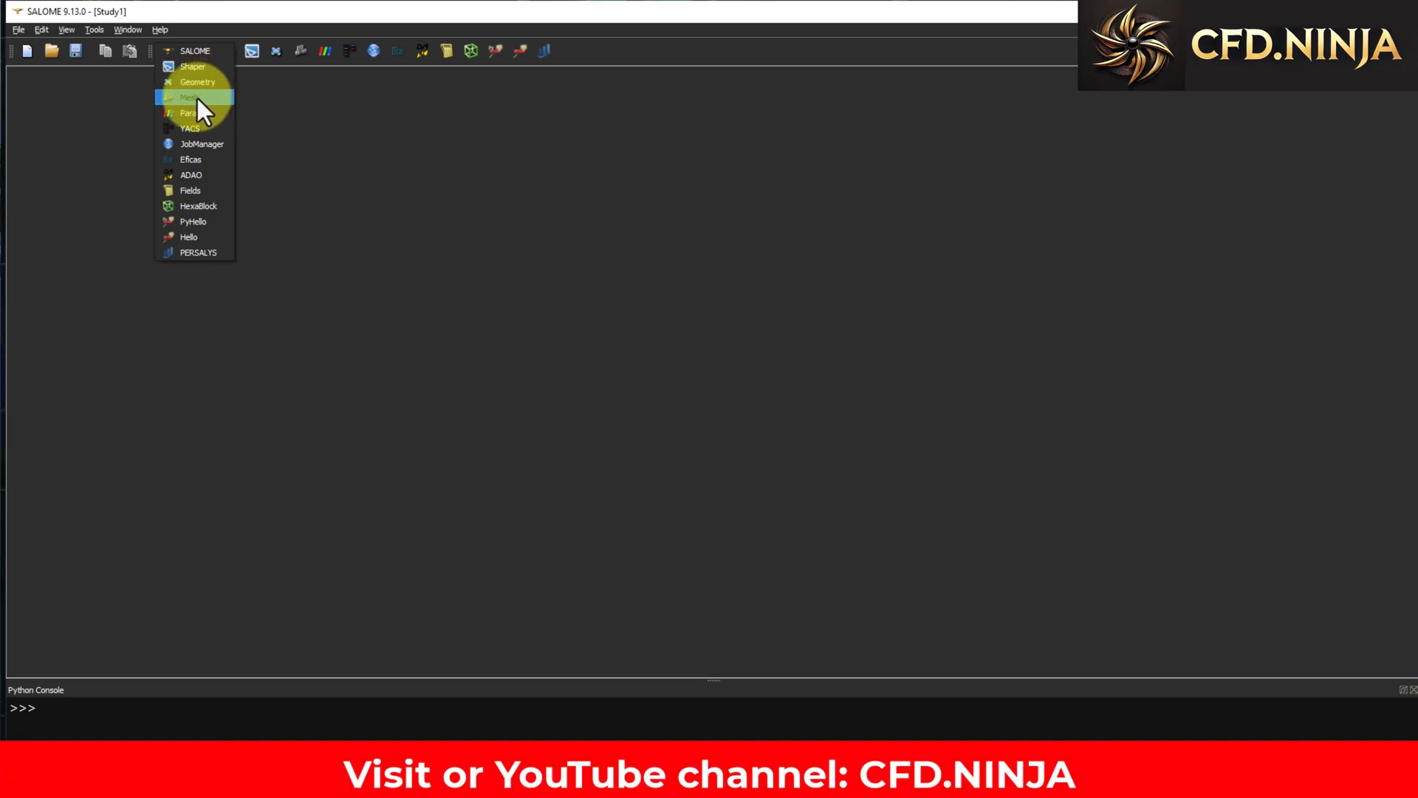
Start the Geometry module from the module list and open the File menu.
{"action": "left_click", "coordinate": [196, 82]}
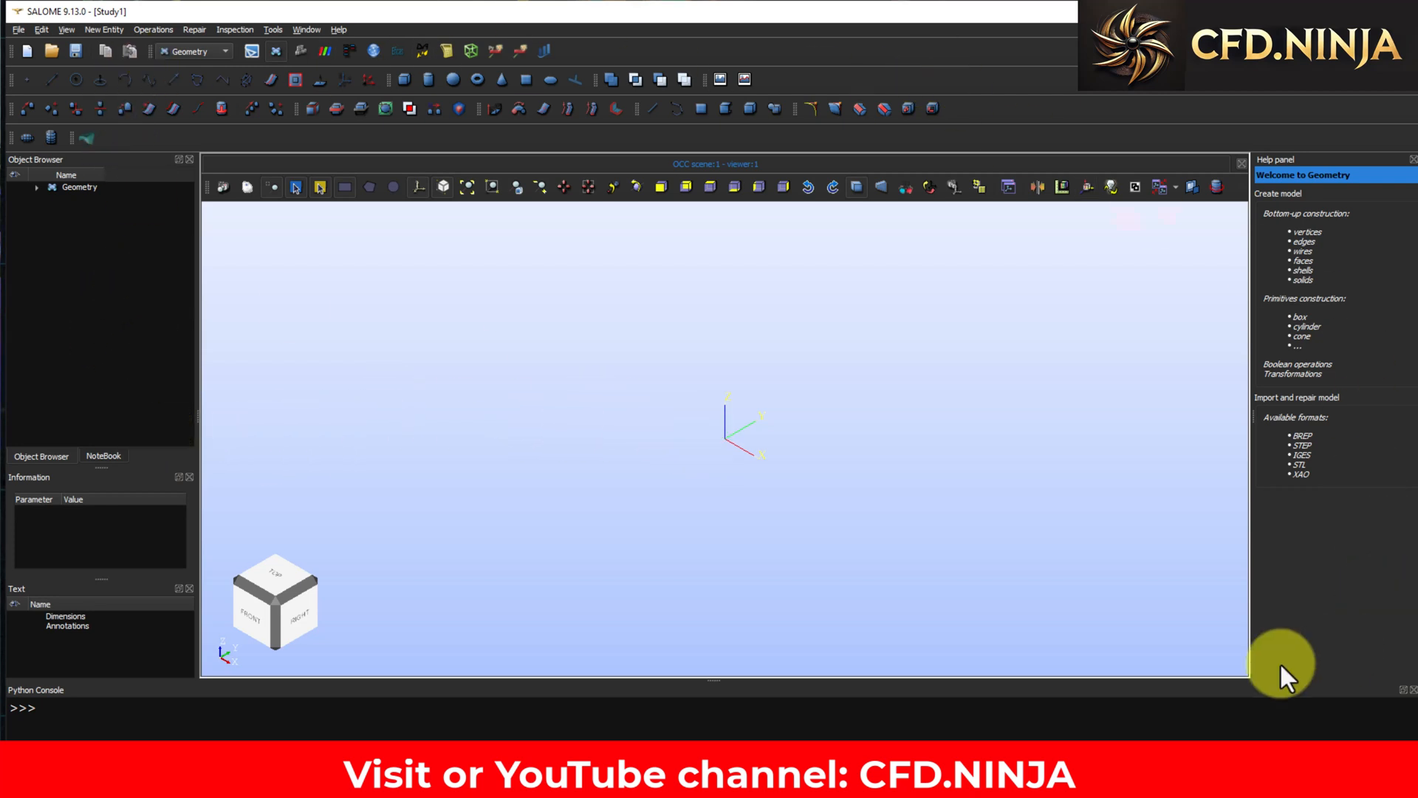
{"action": "mouse_move", "coordinate": [602, 399]}
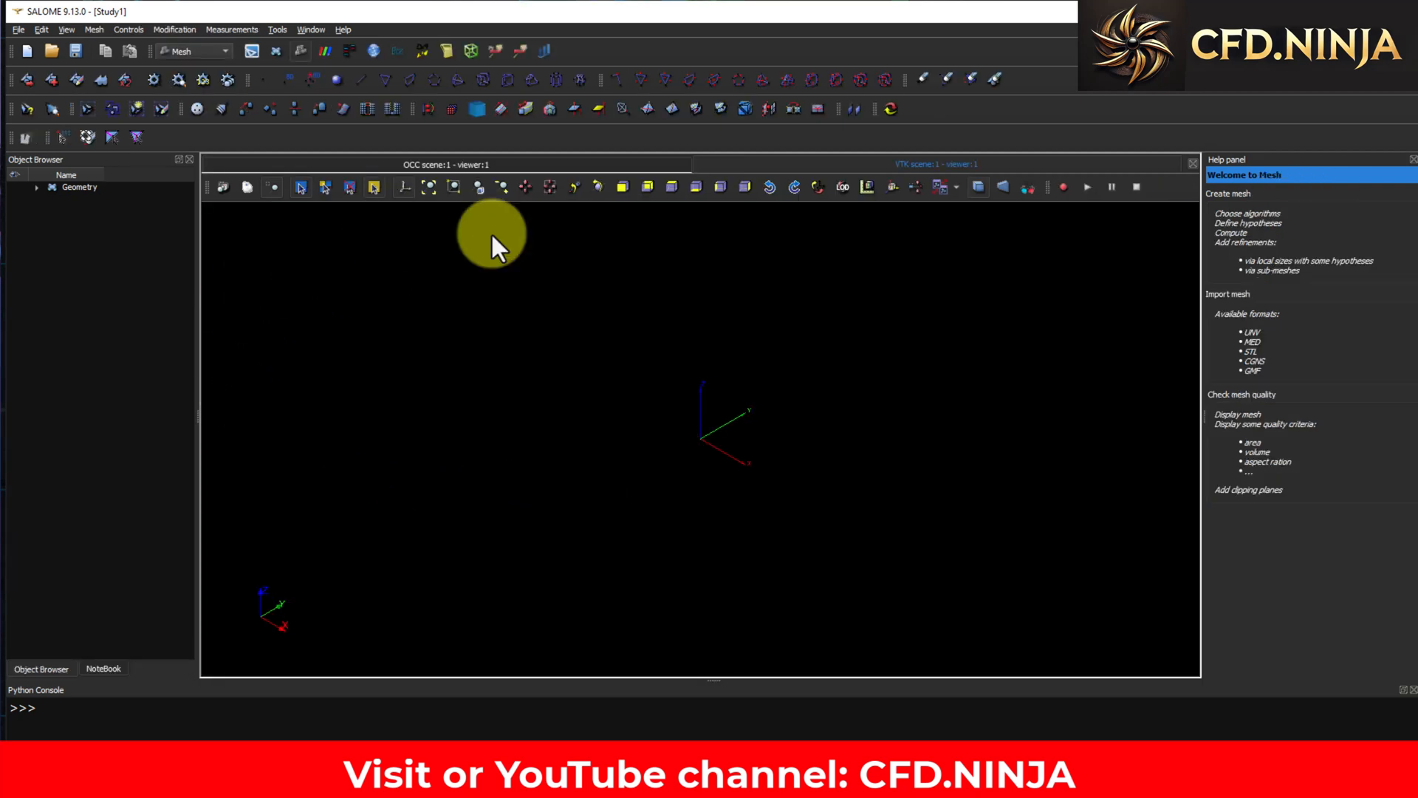
{"action": "left_click", "coordinate": [14, 29]}
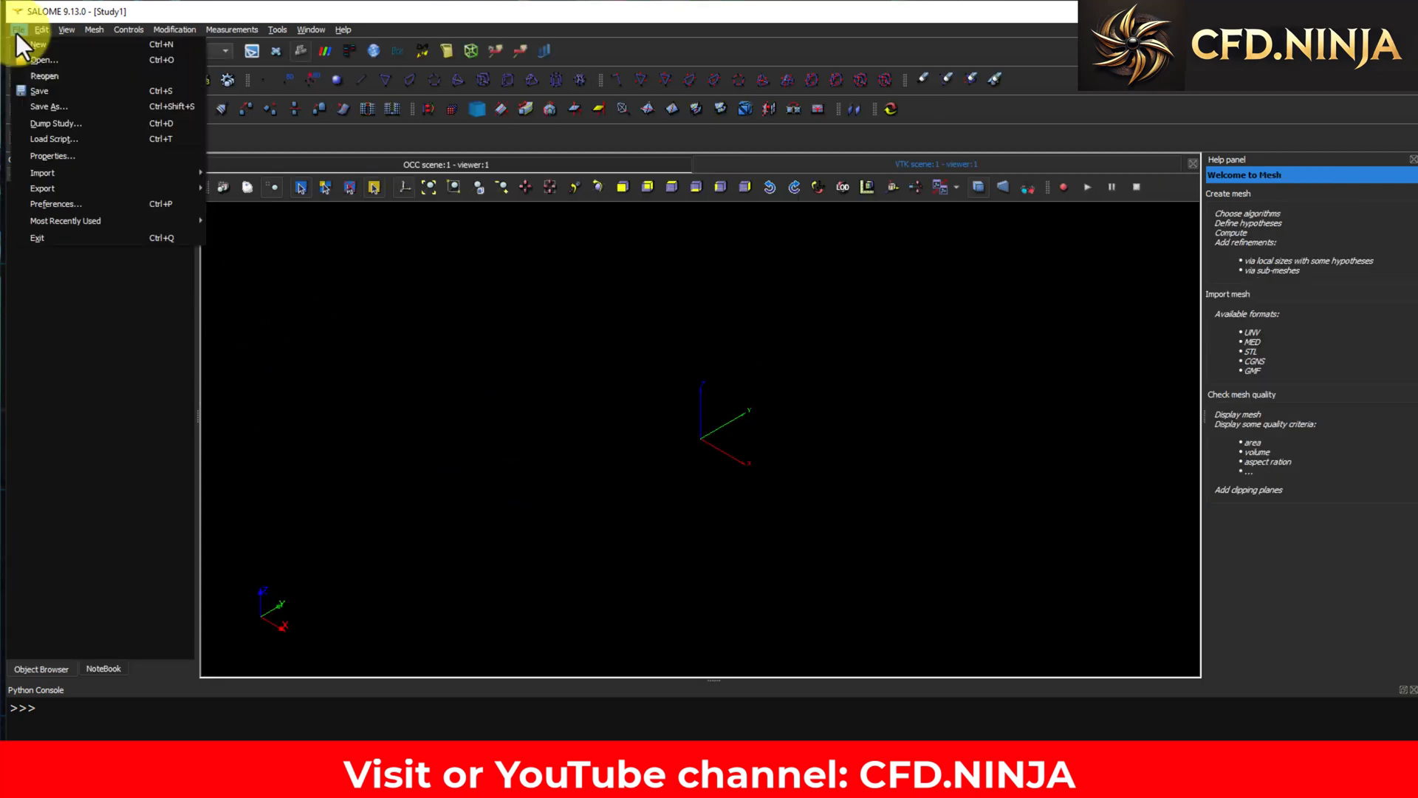